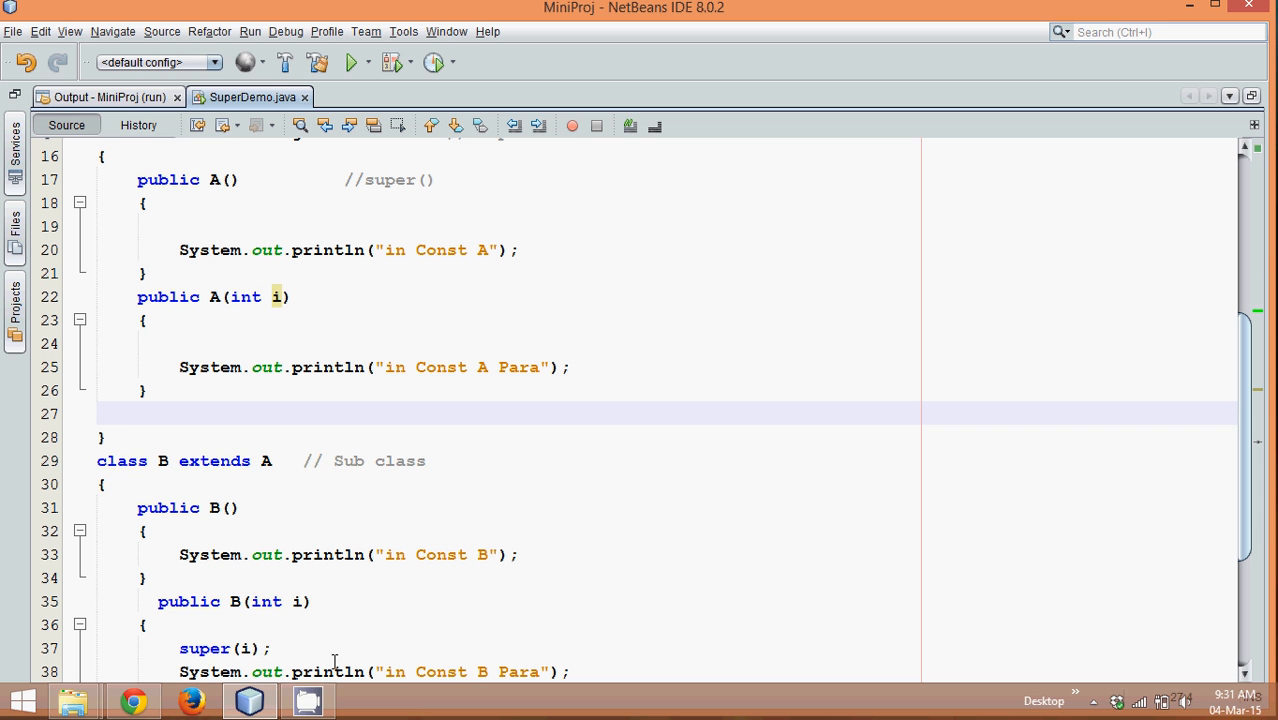
{"action": "mouse_move", "coordinate": [292, 650]}
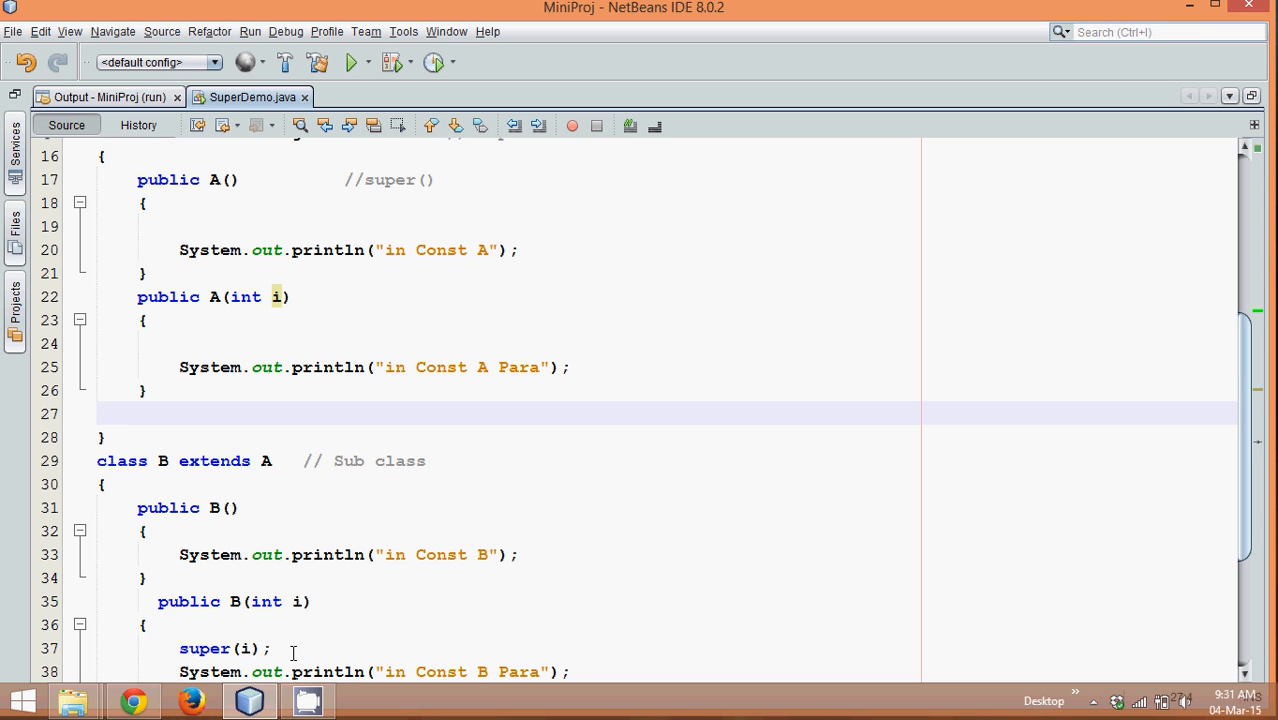
Step: Delete the constructors from class B and then from class A, leaving both bodies empty
{"action": "left_click_drag", "start_coordinate": [136, 508], "coordinate": [336, 672]}
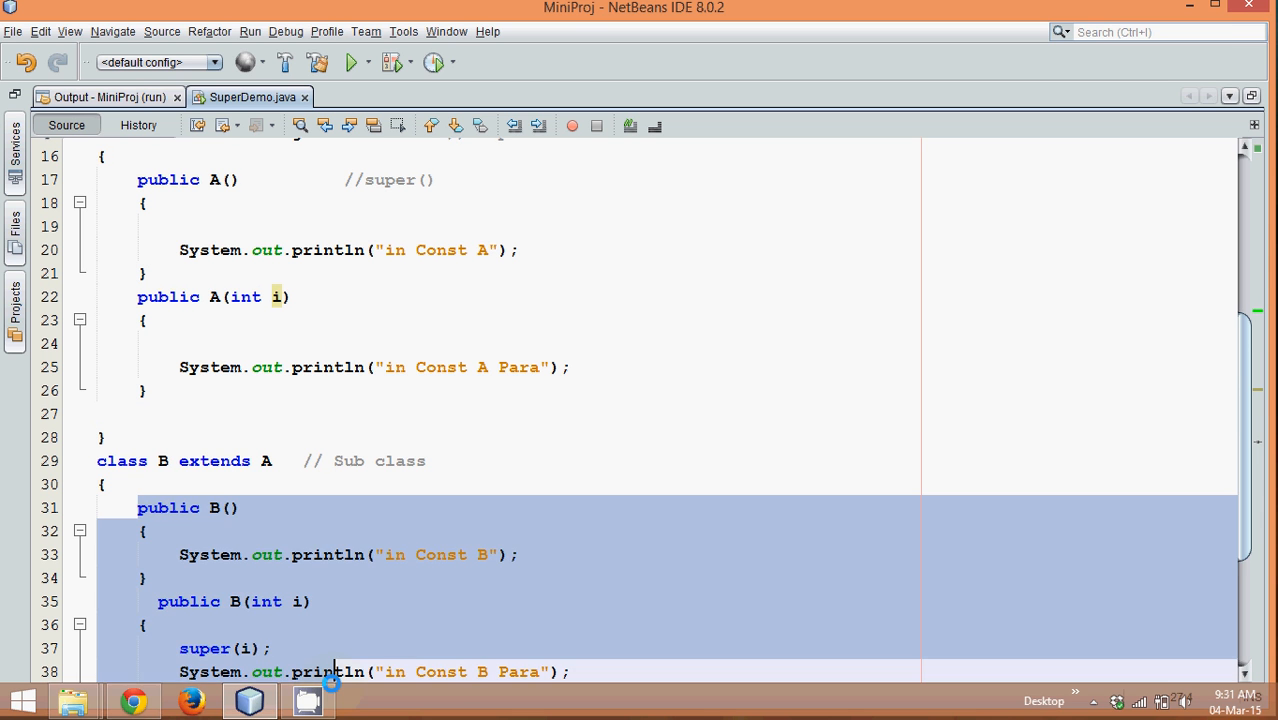
{"action": "key", "text": "Delete"}
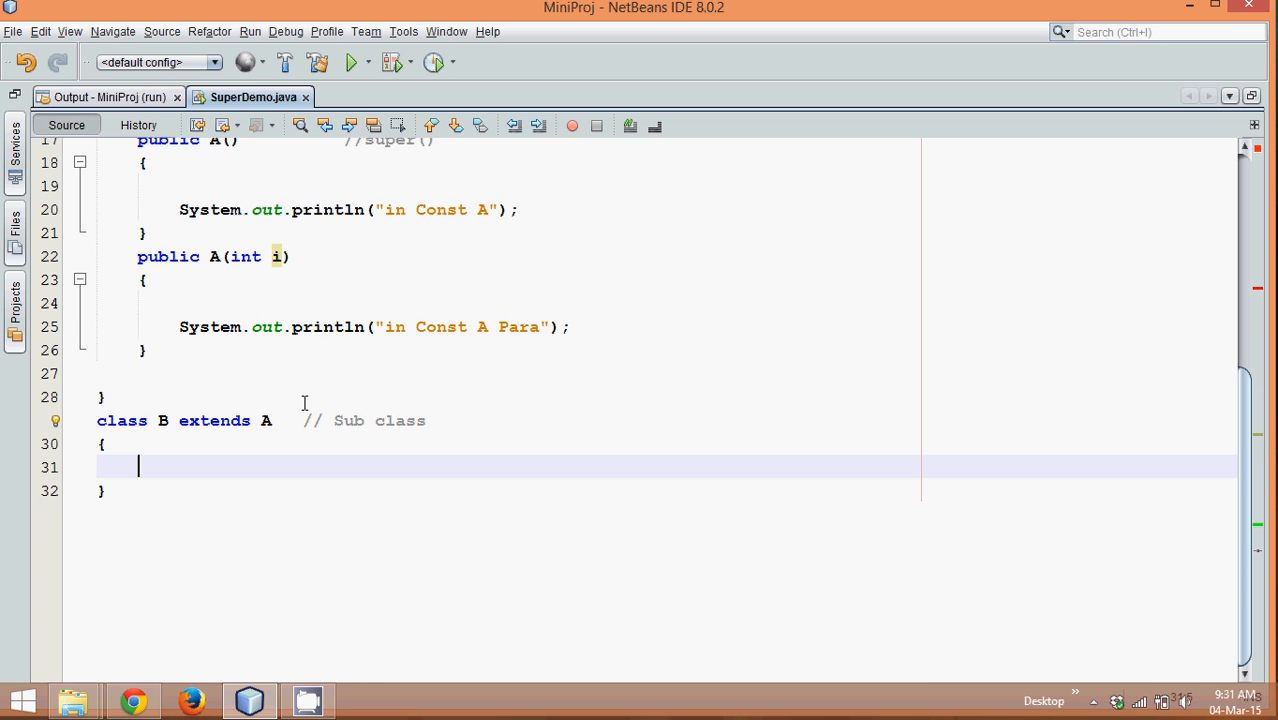
{"action": "scroll", "scroll_direction": "up", "scroll_amount": 3}
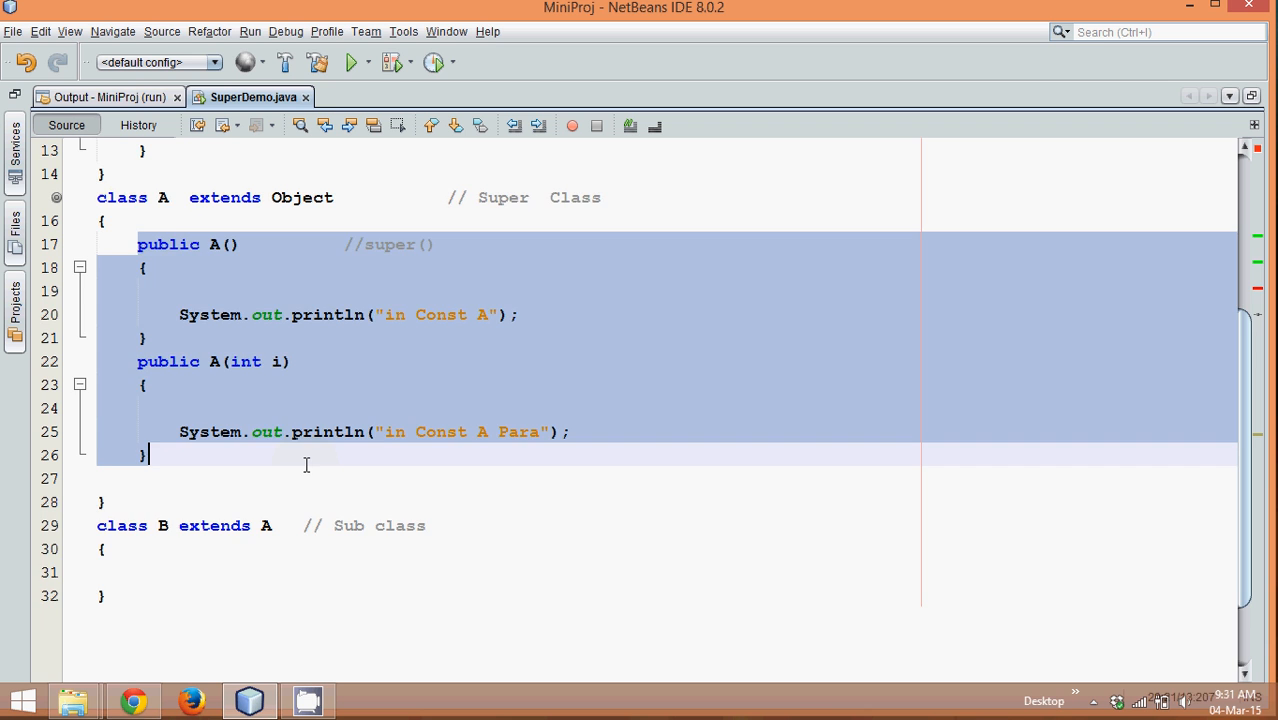
{"action": "key", "text": "Delete"}
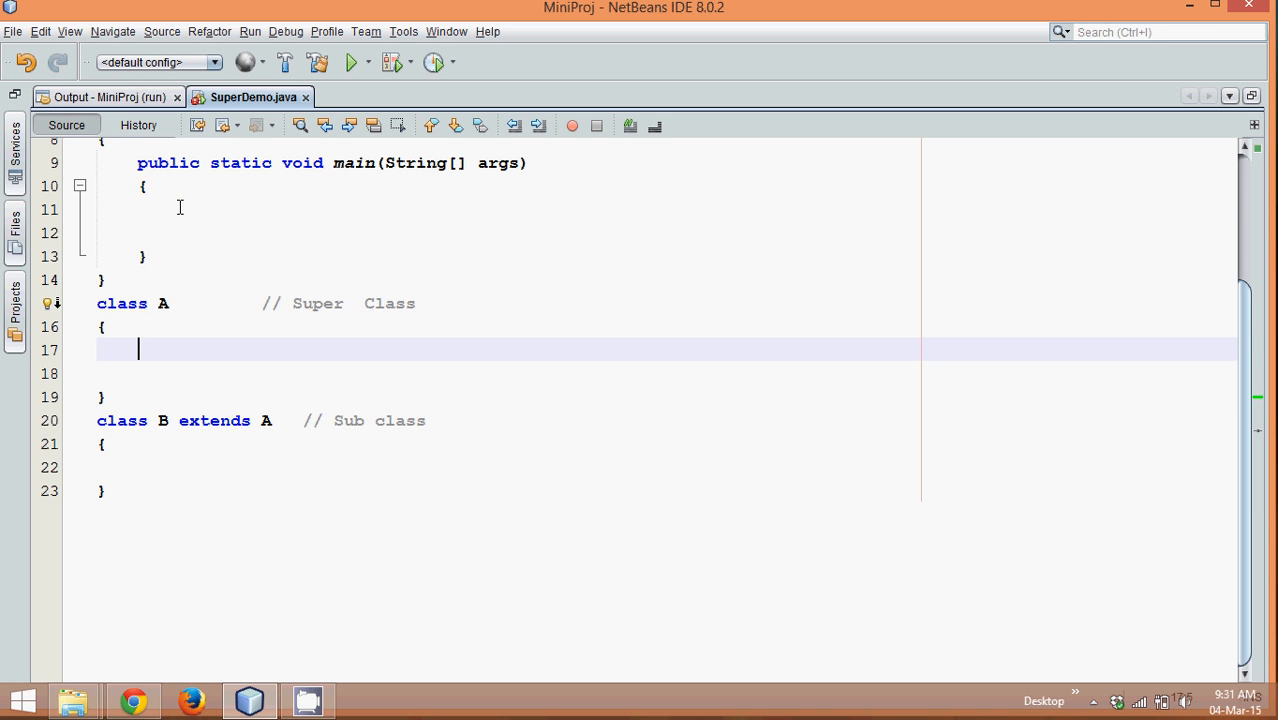
Step: Declare field int i=5; inside class A
{"action": "type", "text": "int"}
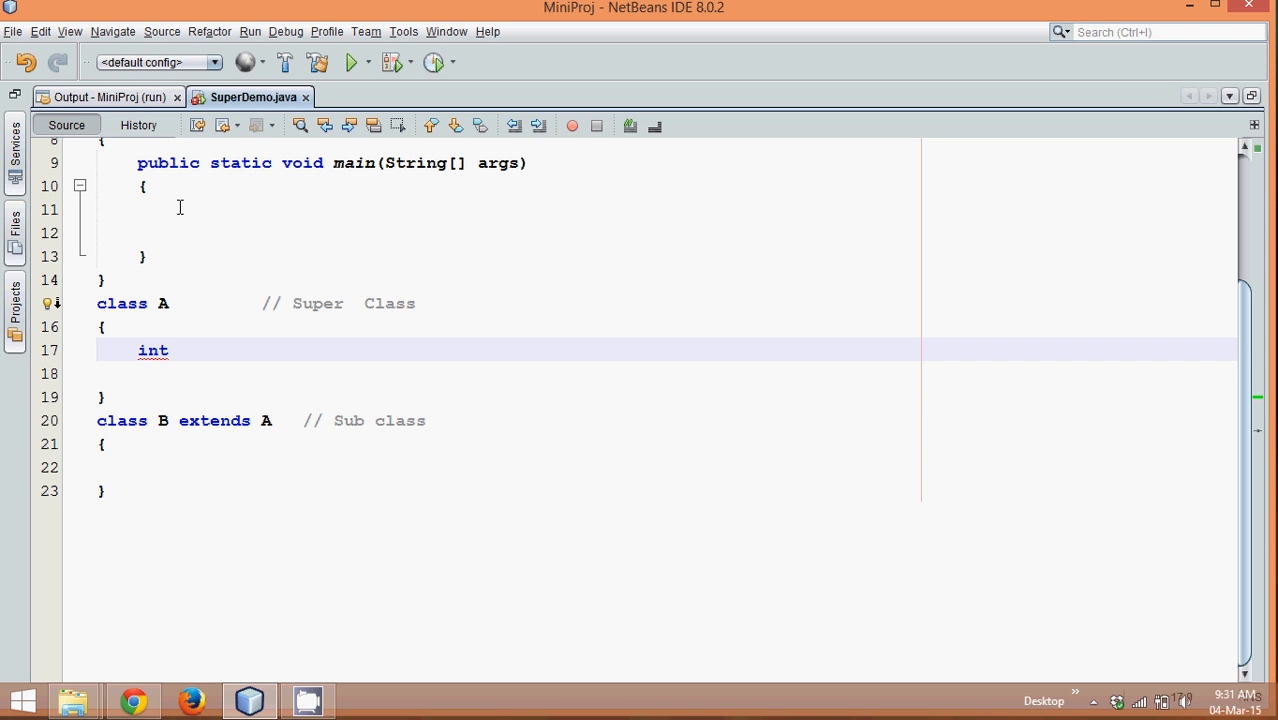
{"action": "type", "text": "i=5"}
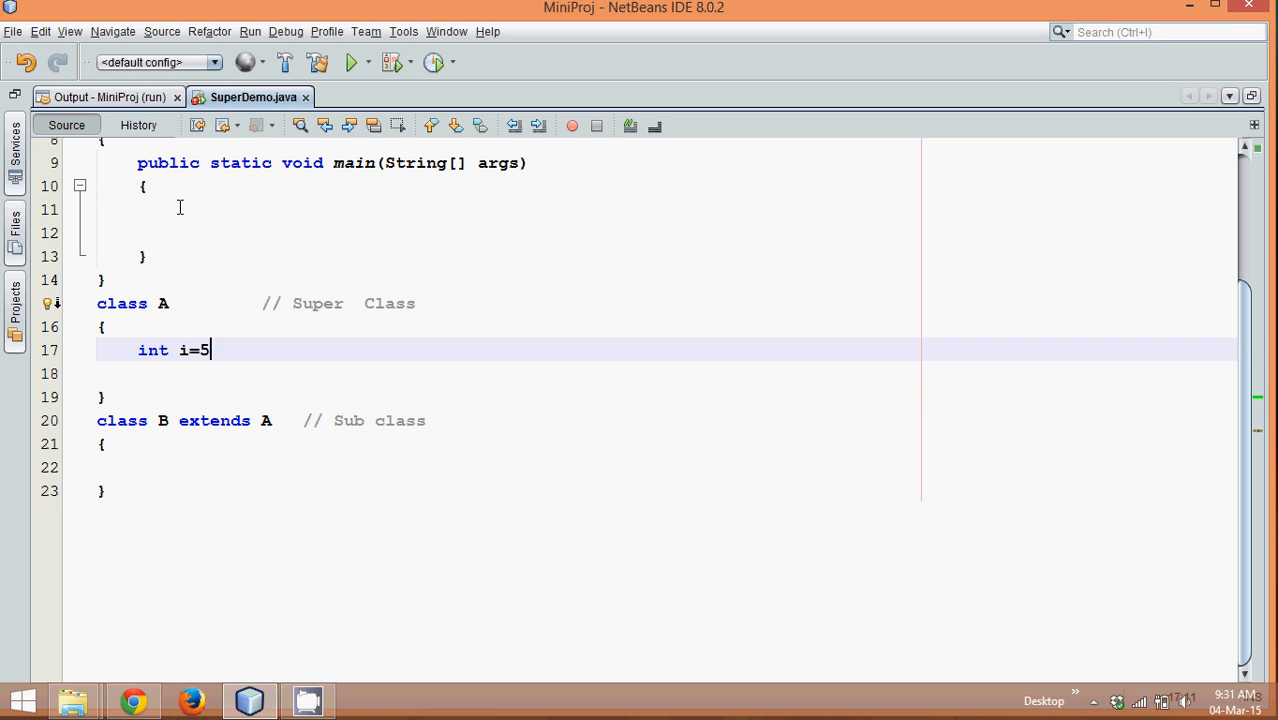
{"action": "type", "text": ";"}
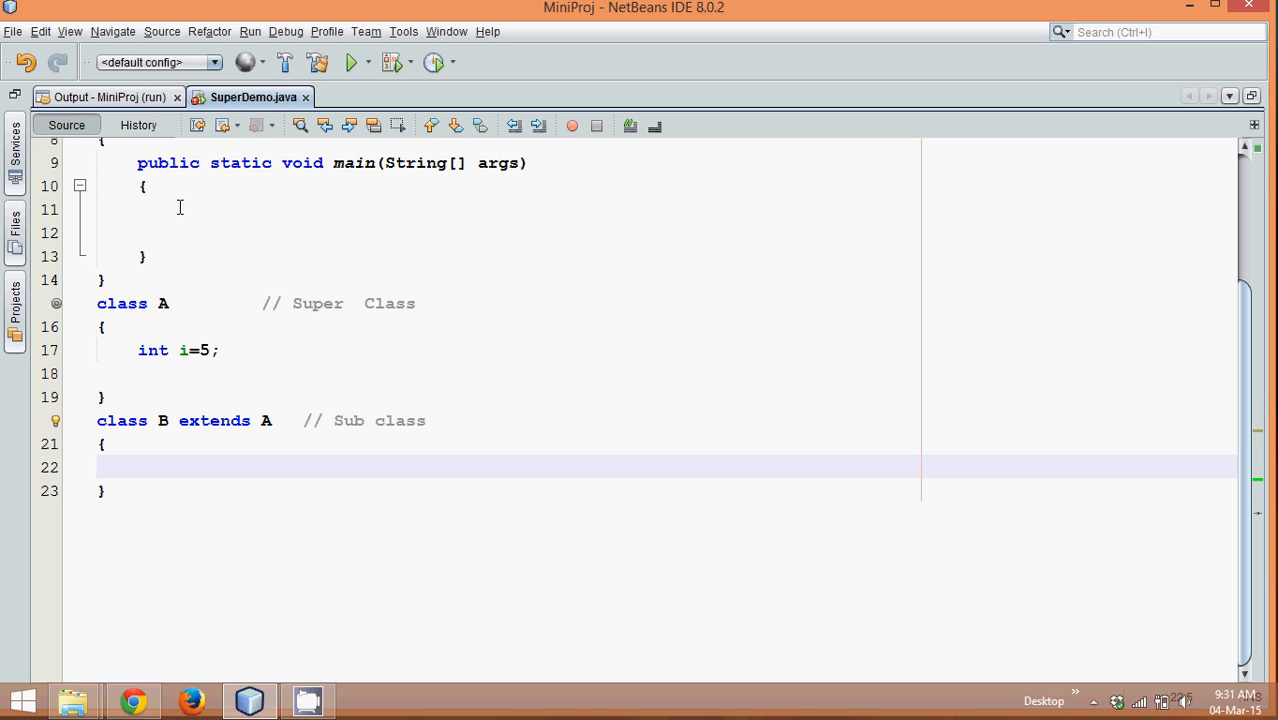
Step: Add public void show() printing i to class B, then position the caret in main
{"action": "type", "text": "sout"}
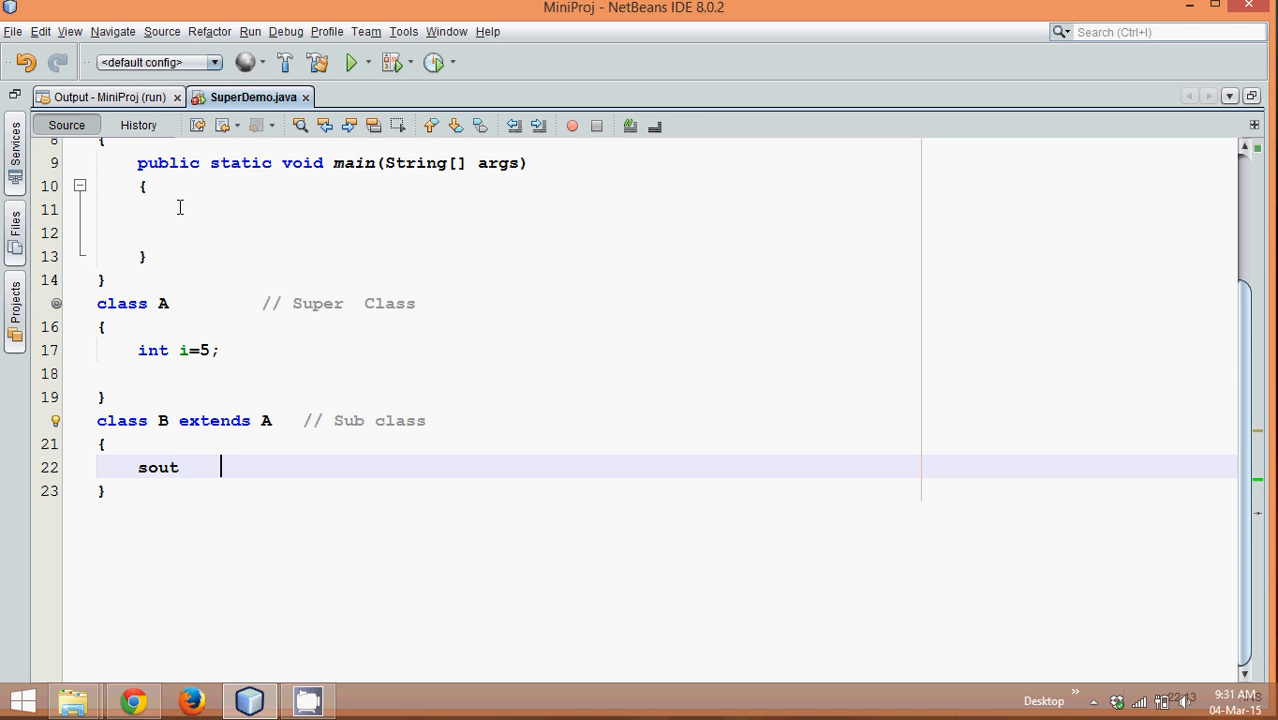
{"action": "key", "text": "BackSpace"}
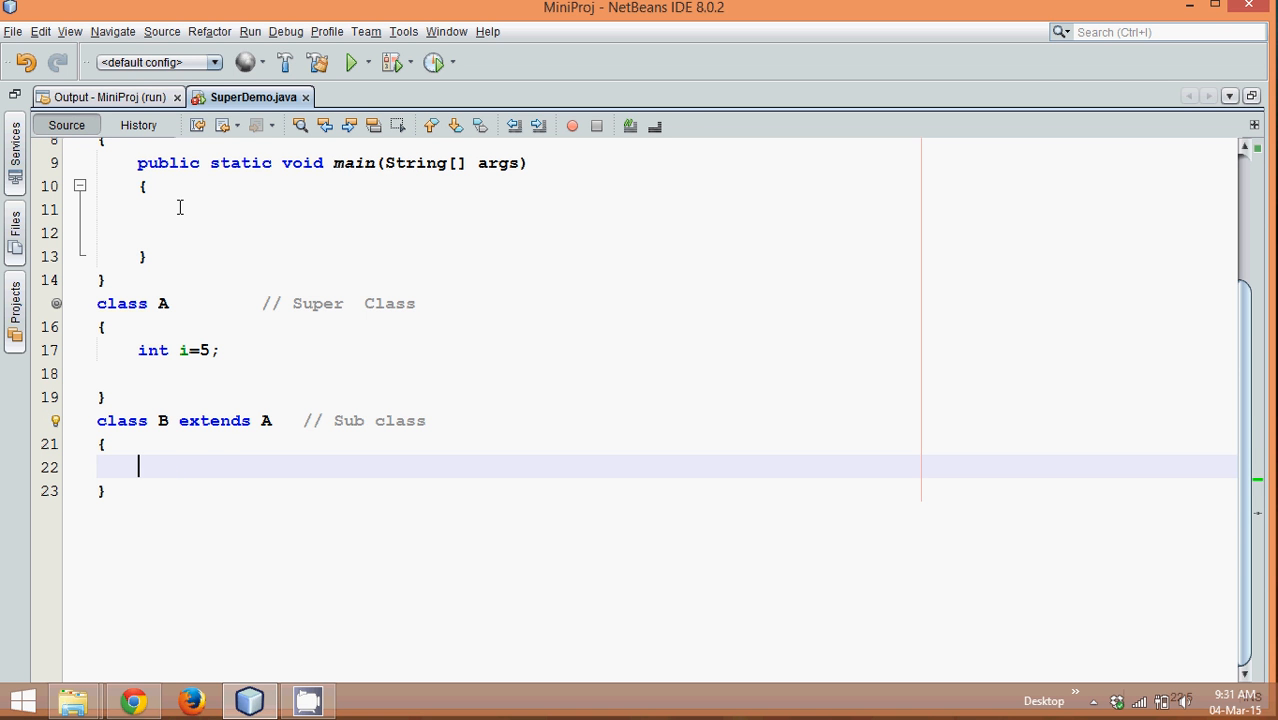
{"action": "type", "text": "public void show("}
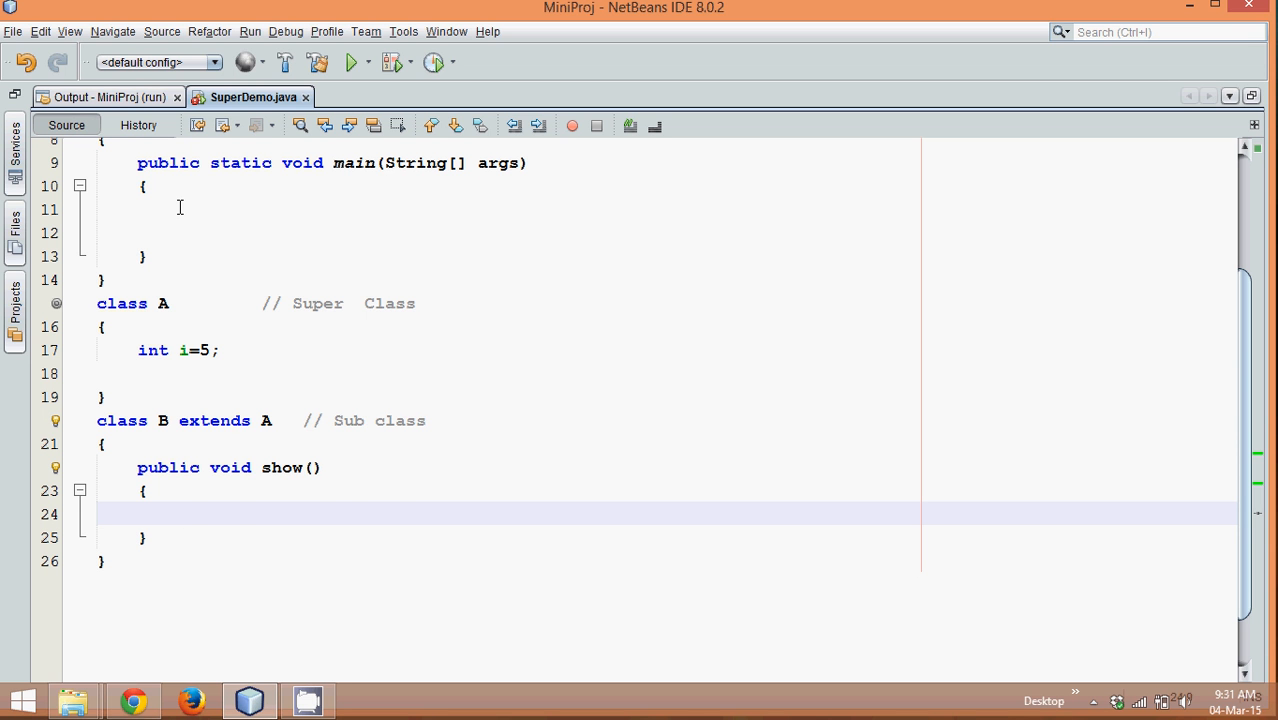
{"action": "type", "text": "System.out.println(i);"}
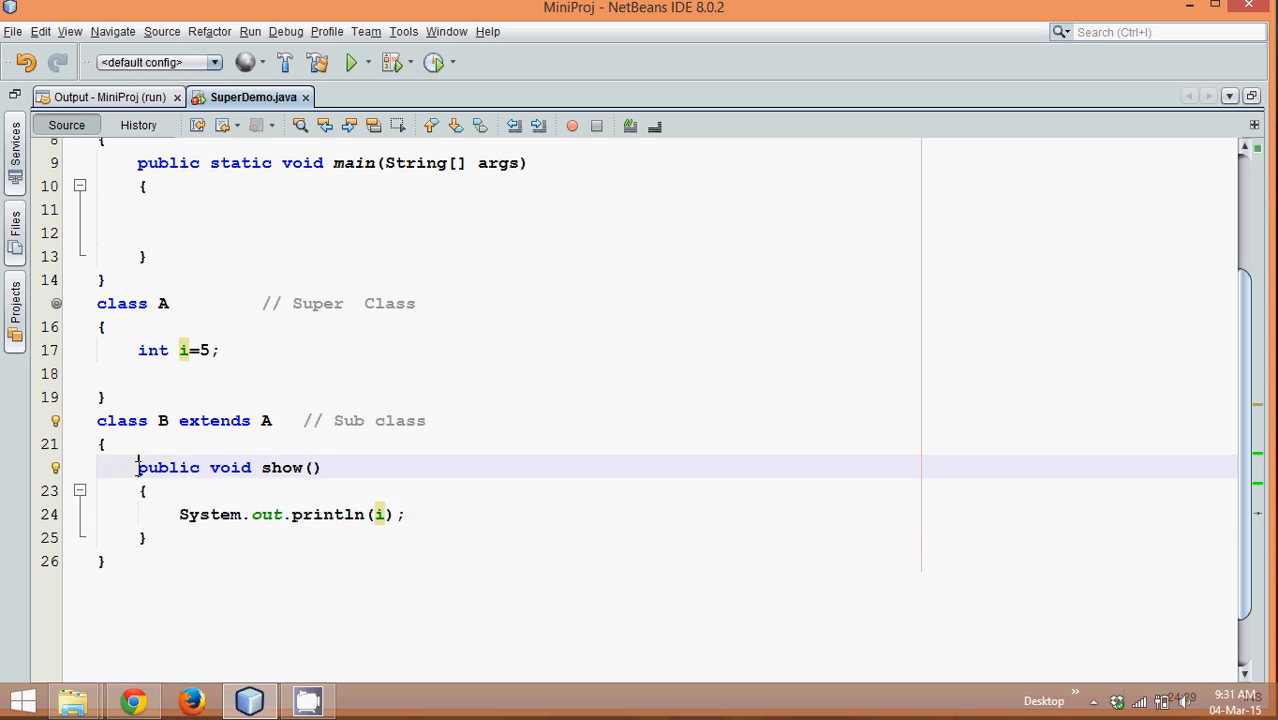
{"action": "left_click_drag", "start_coordinate": [136, 468], "coordinate": [144, 536]}
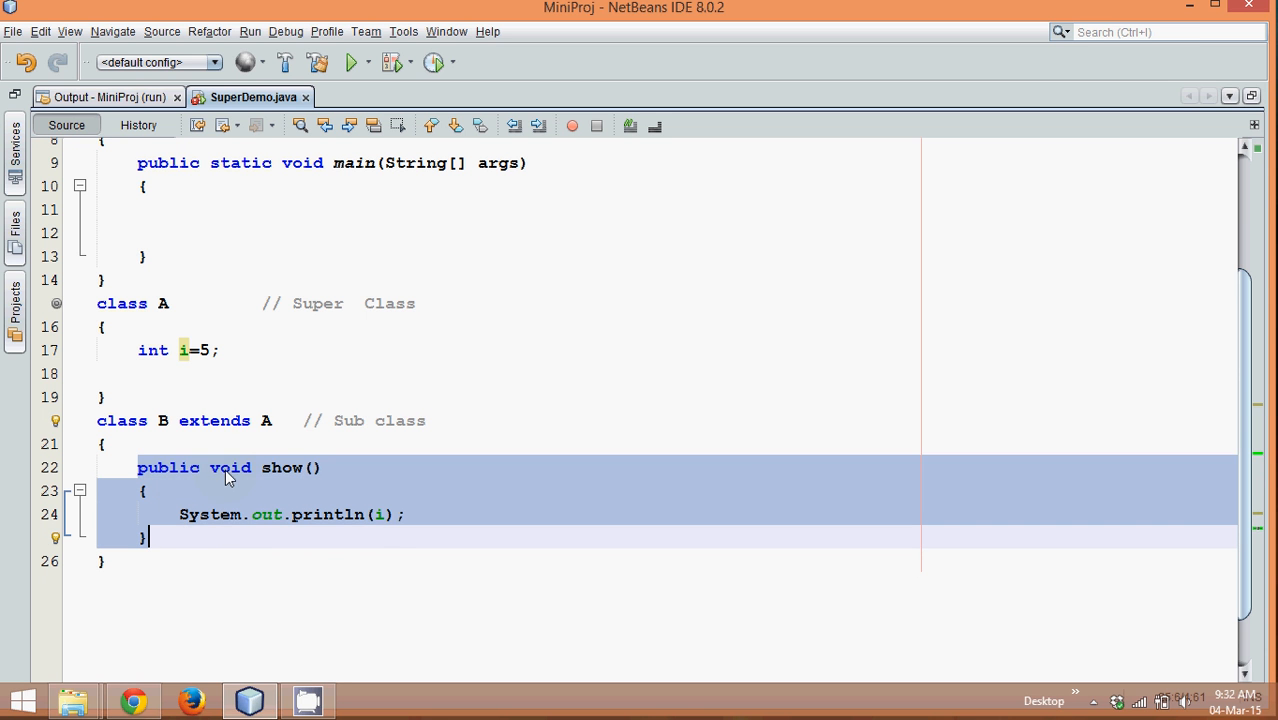
{"action": "left_click", "coordinate": [376, 514]}
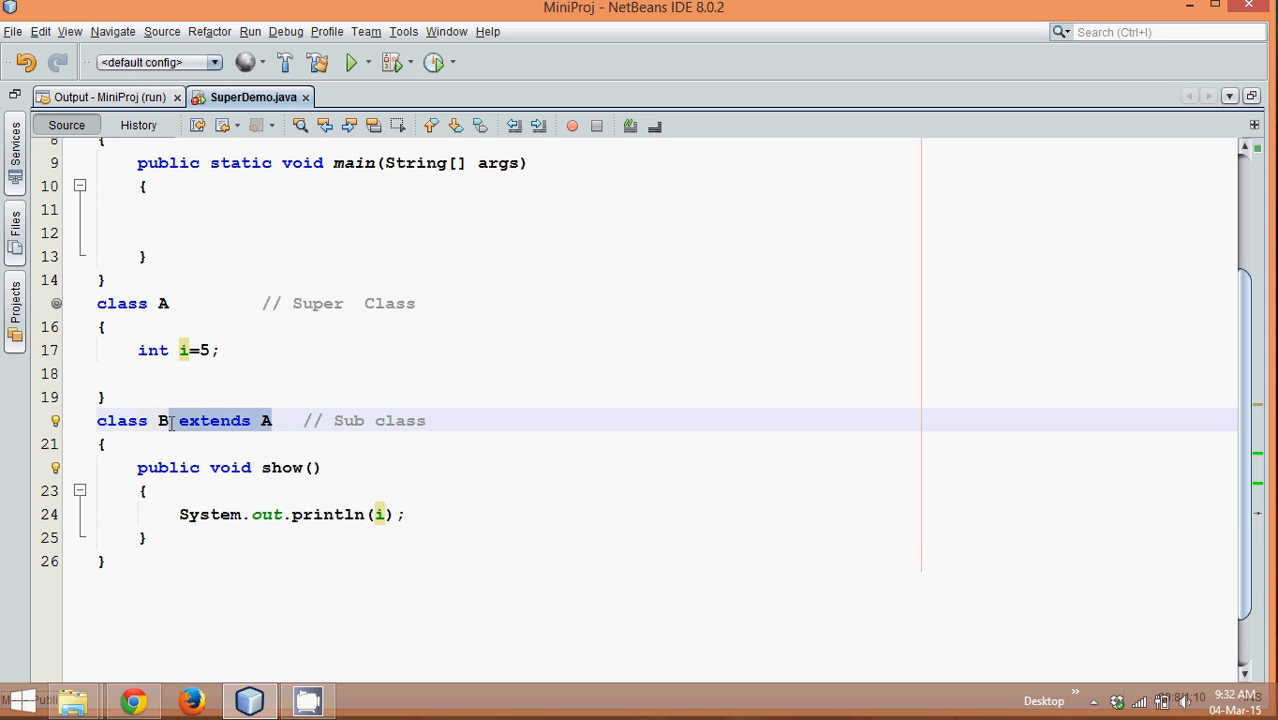
{"action": "left_click", "coordinate": [180, 350]}
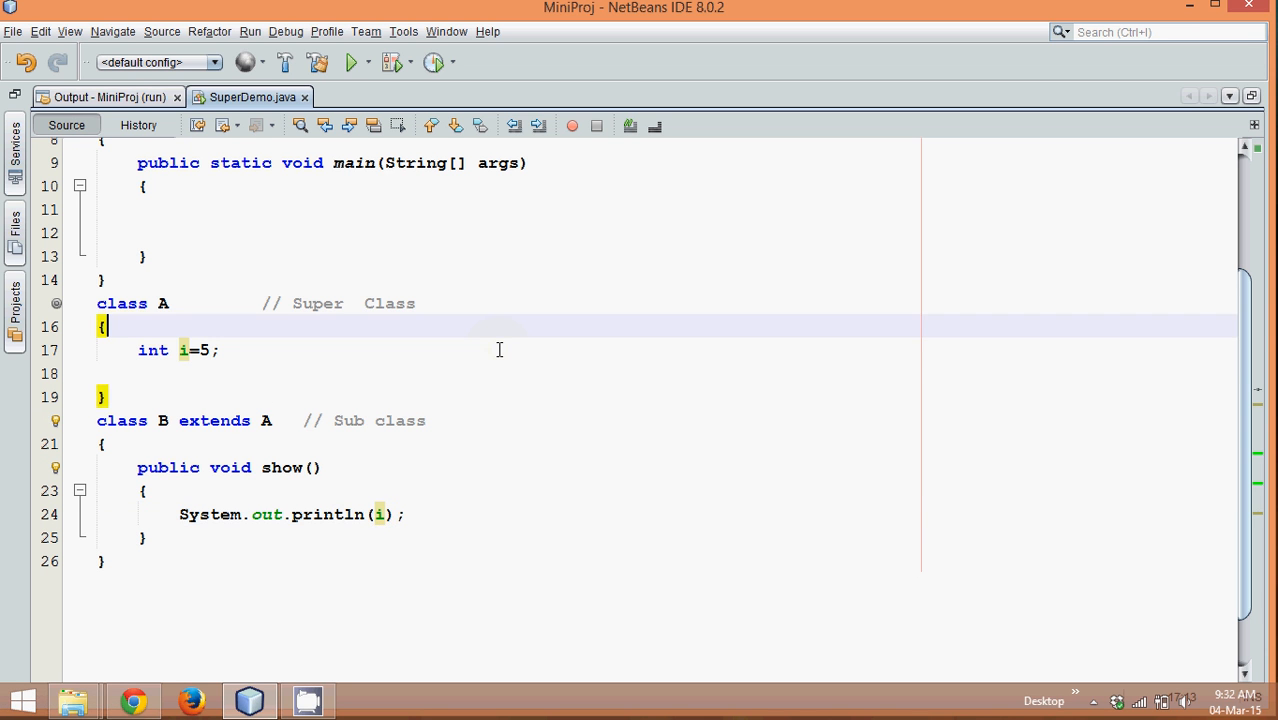
{"action": "left_click", "coordinate": [180, 210]}
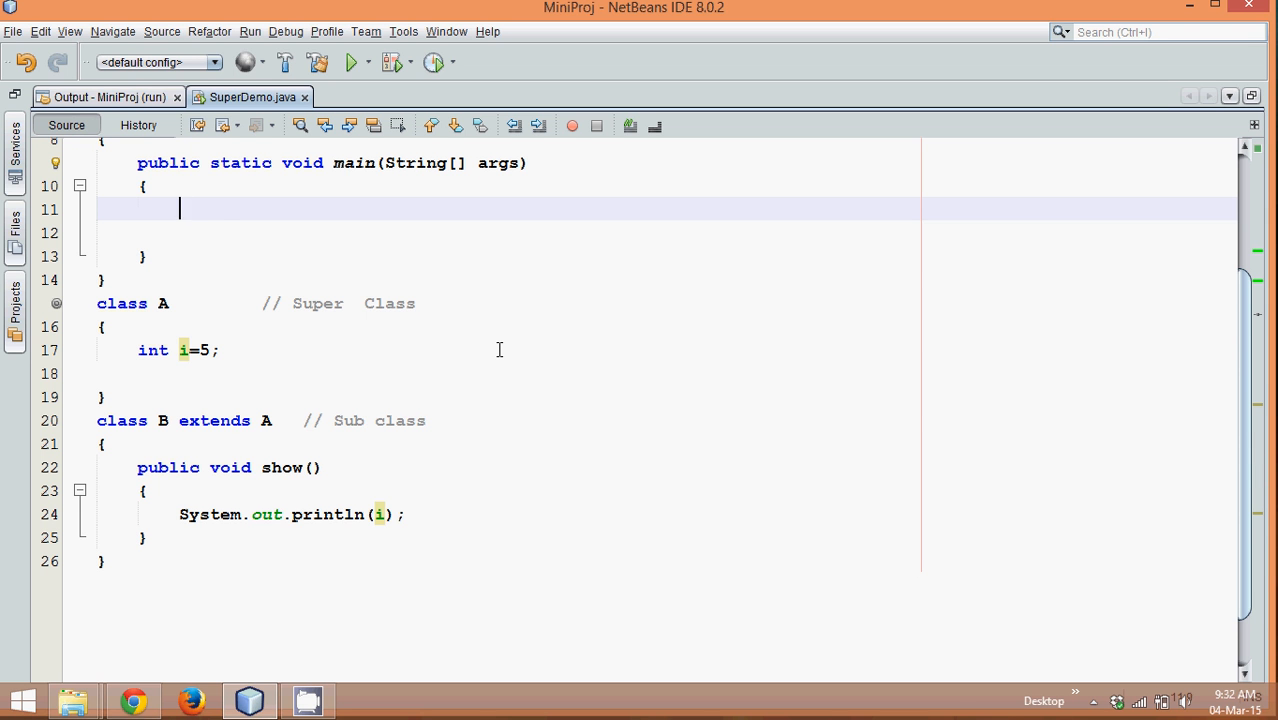
Step: Write B obj = new B(); obj.show(); in main and run the project, which prints 5
{"action": "type", "text": "B obj = new"}
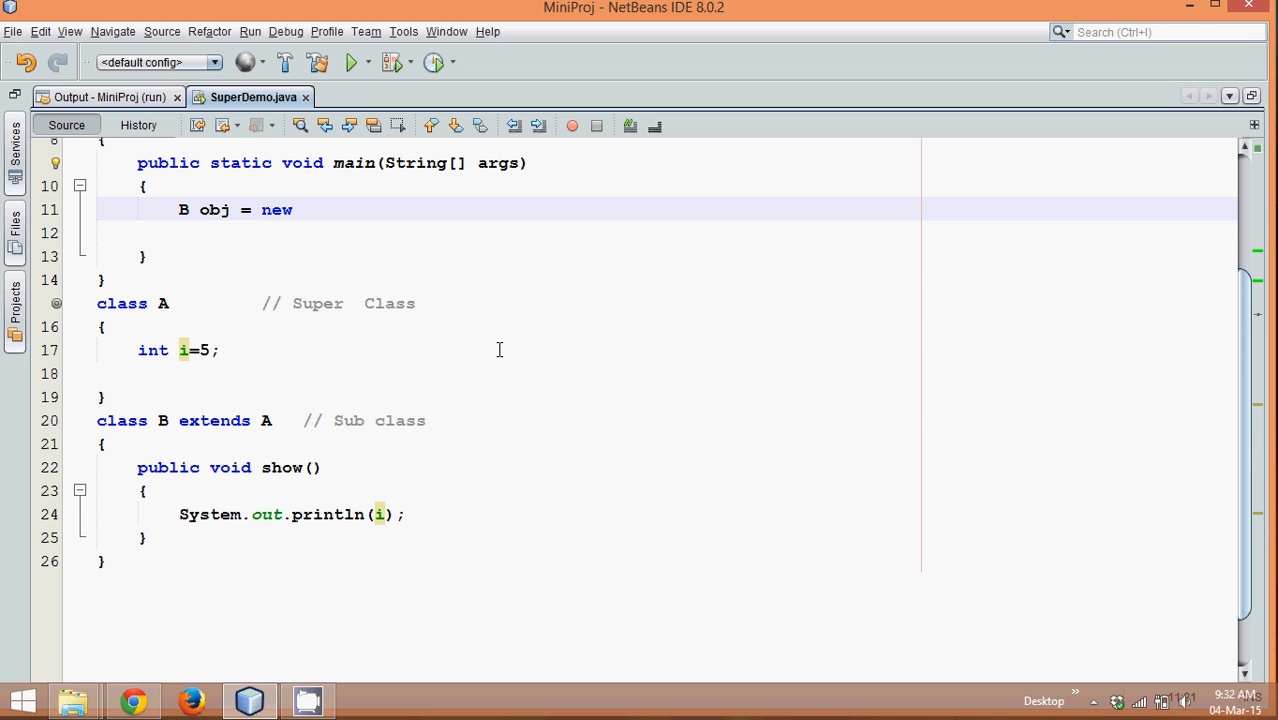
{"action": "type", "text": "B();"}
{"action": "left_click", "coordinate": [508, 232]}
{"action": "type", "text": "o"}
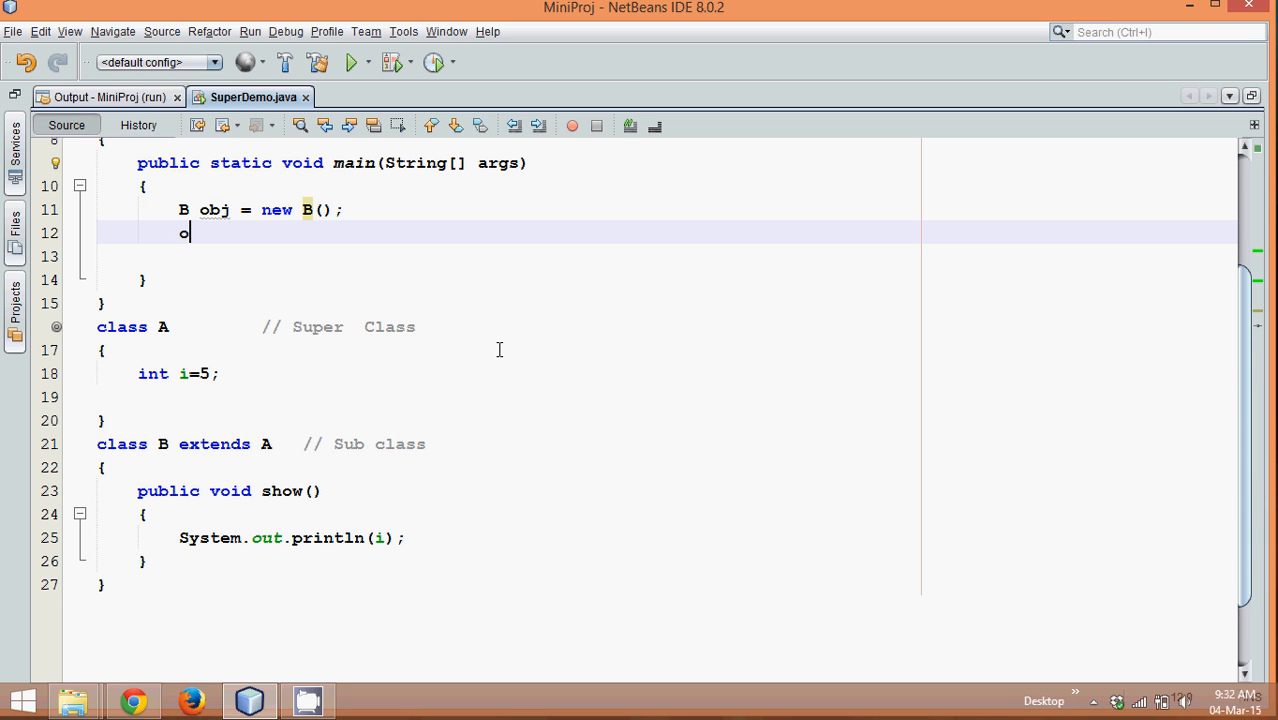
{"action": "type", "text": "bj.show()"}
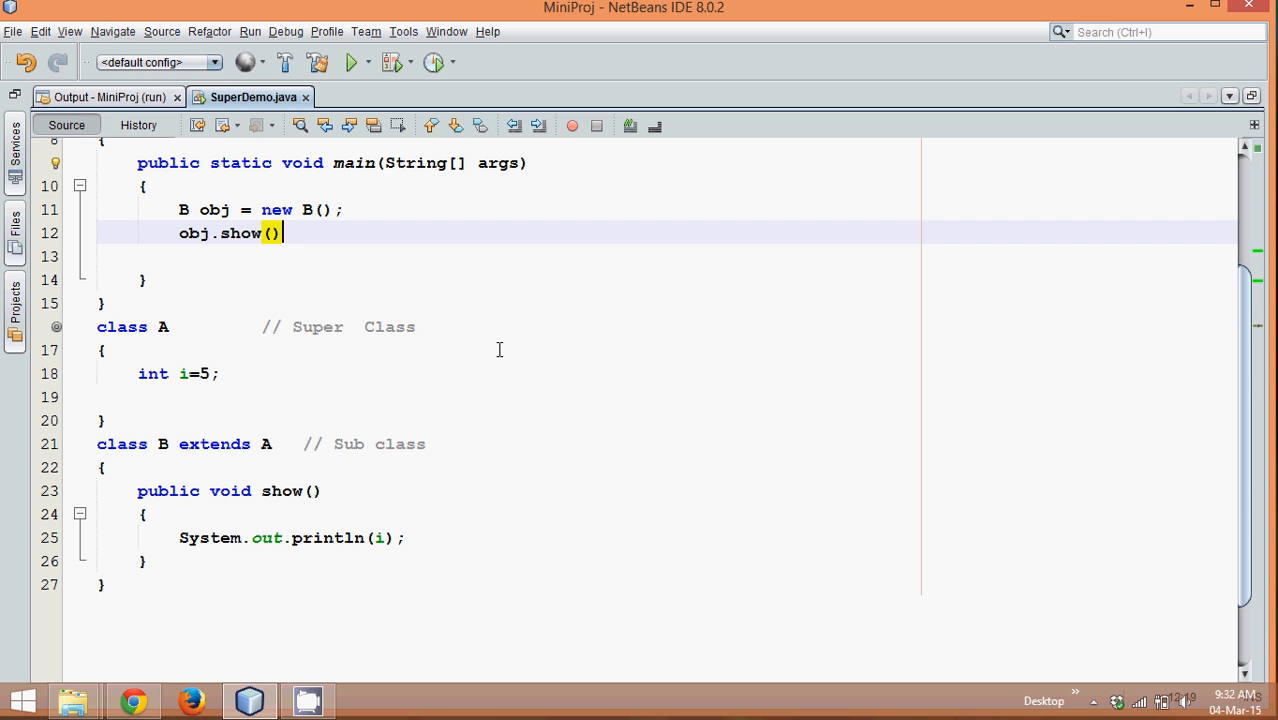
{"action": "type", "text": ";"}
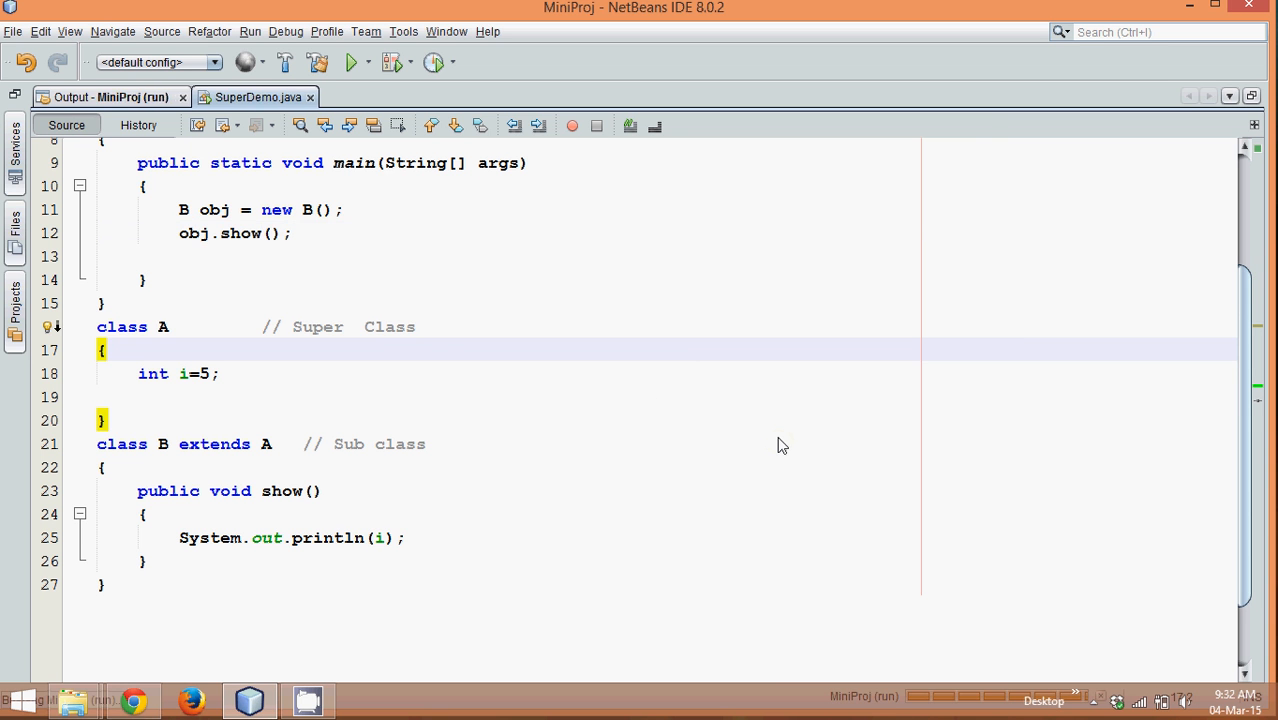
{"action": "left_click", "coordinate": [352, 62]}
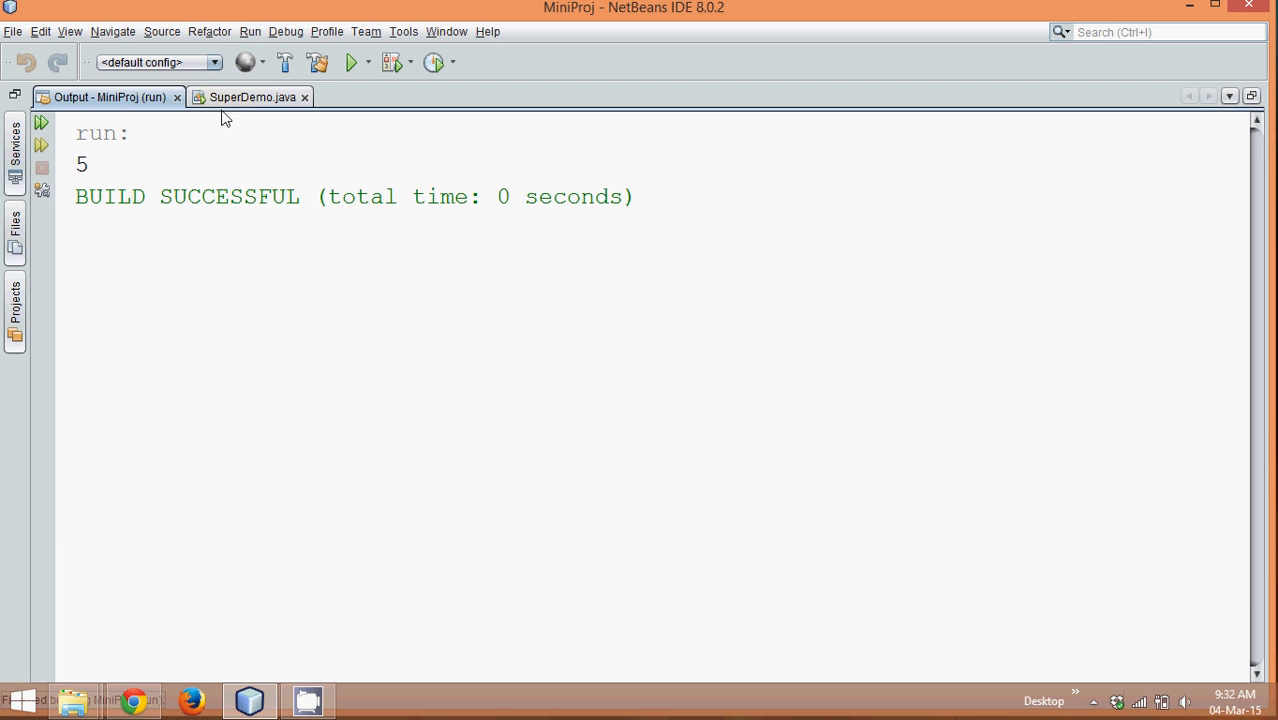
{"action": "left_click", "coordinate": [252, 96]}
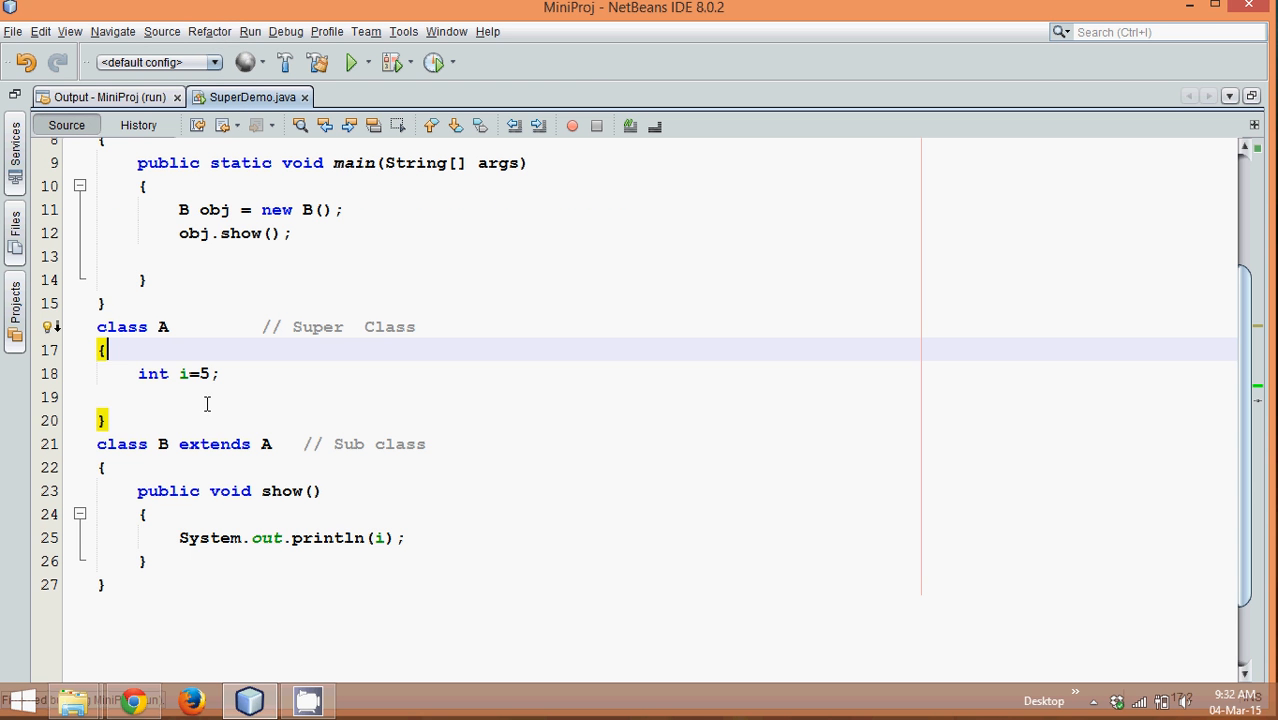
Step: Declare class B's own field int i=4; and inspect the printed variable i
{"action": "type", "text": "int"}
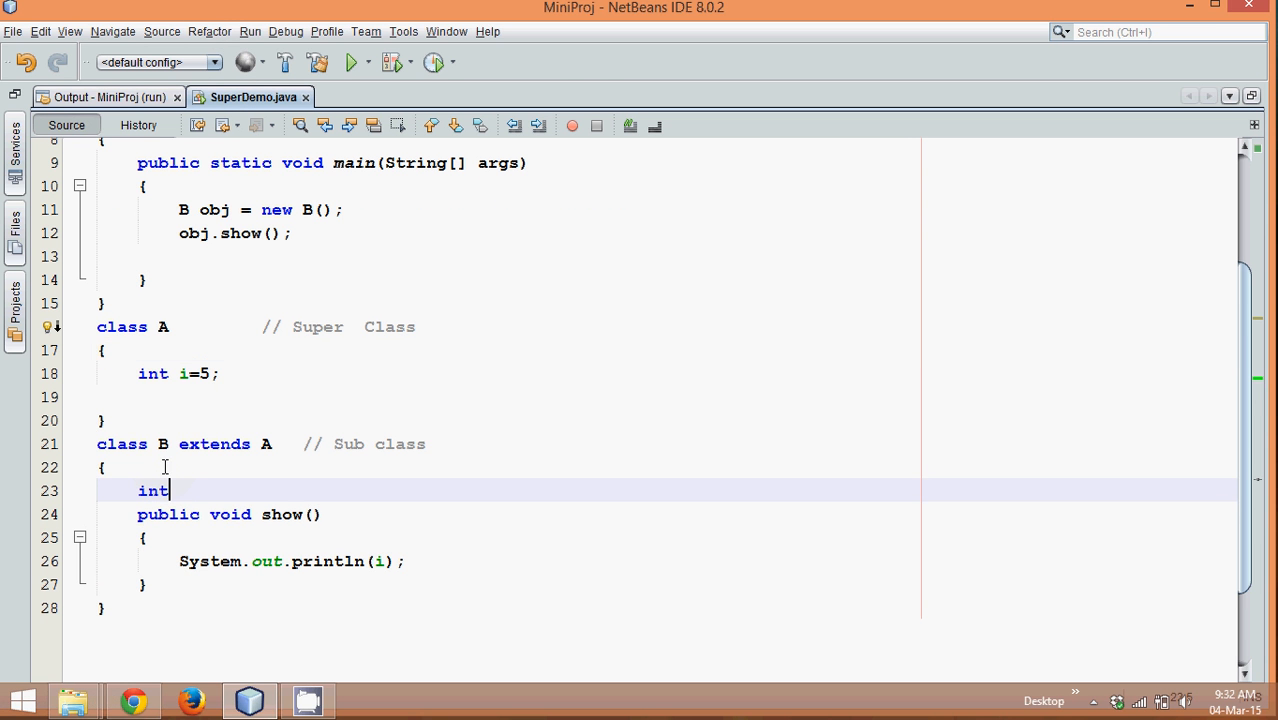
{"action": "type", "text": "i="}
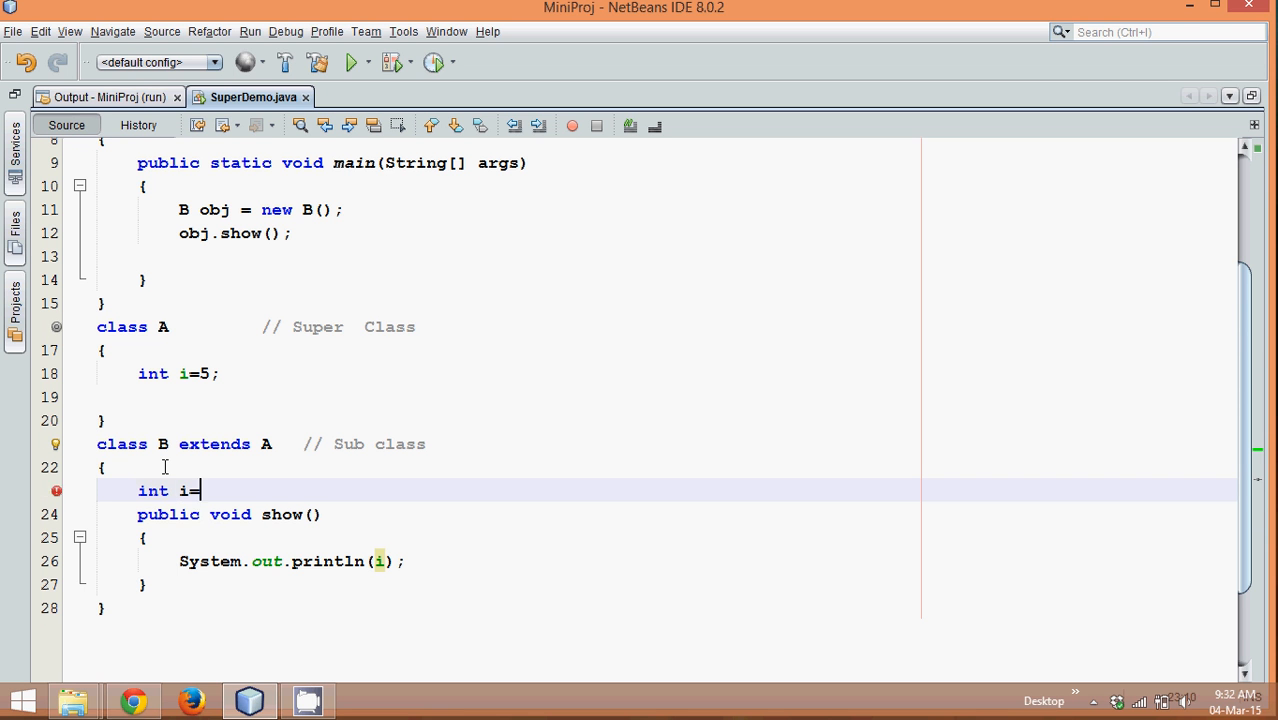
{"action": "type", "text": "4;"}
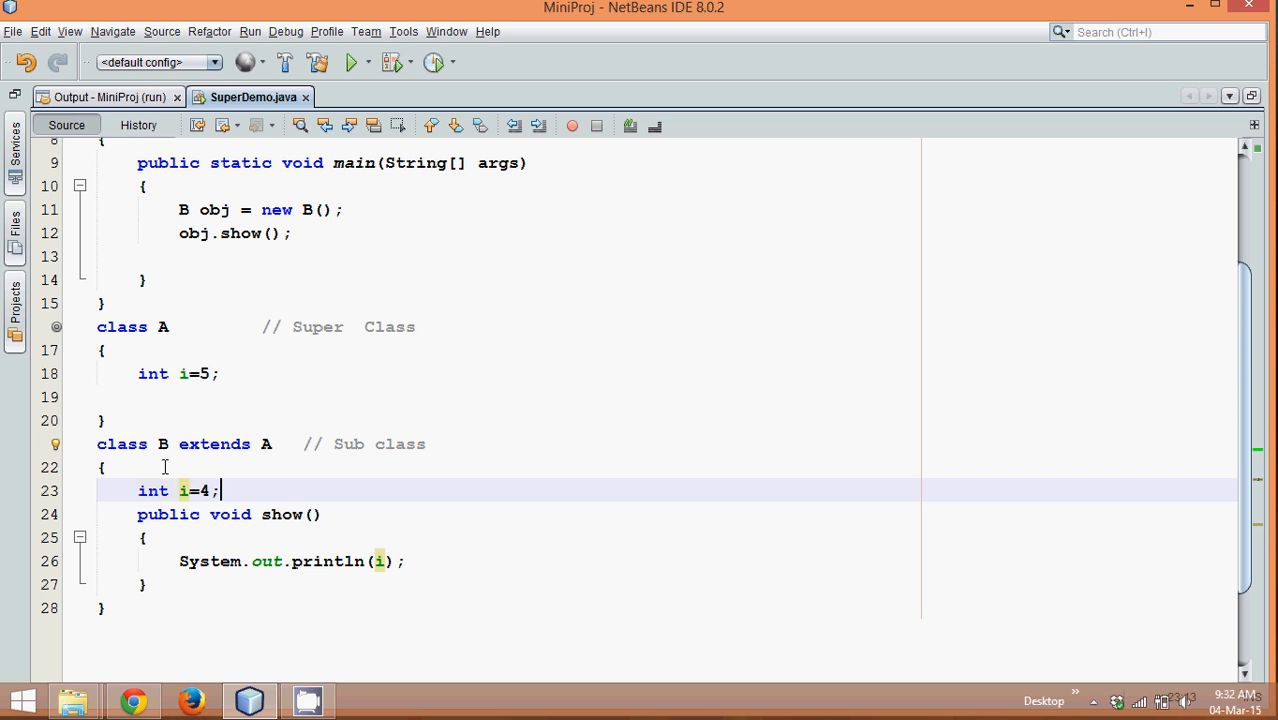
{"action": "left_click", "coordinate": [212, 374]}
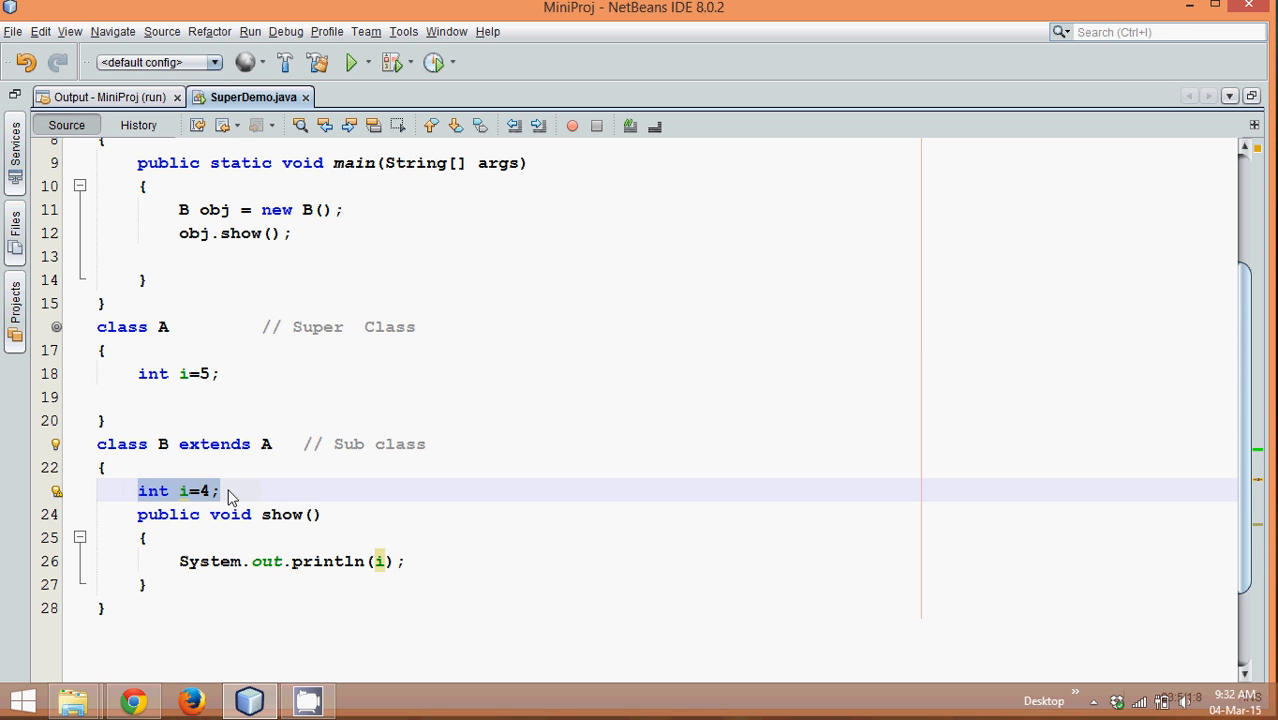
{"action": "left_click", "coordinate": [184, 374]}
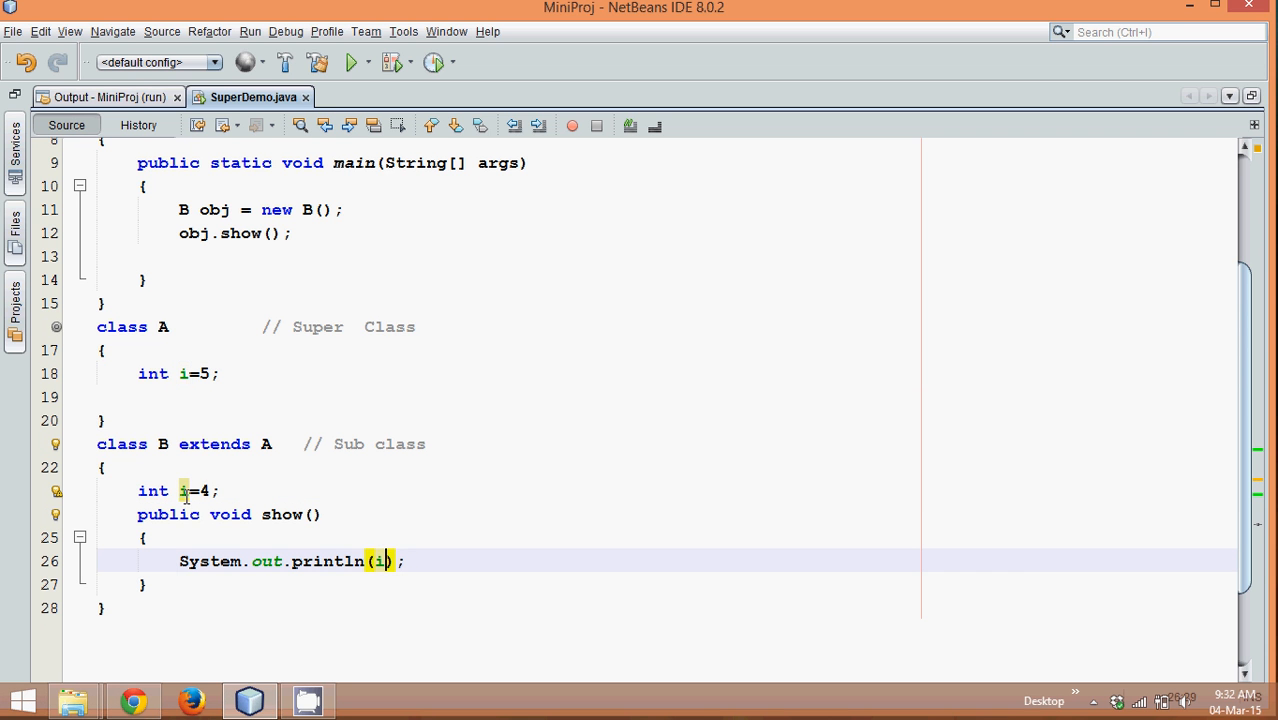
Step: Run the file from the editor context menu, which prints 4, and return to the source
{"action": "right_click", "coordinate": [290, 514]}
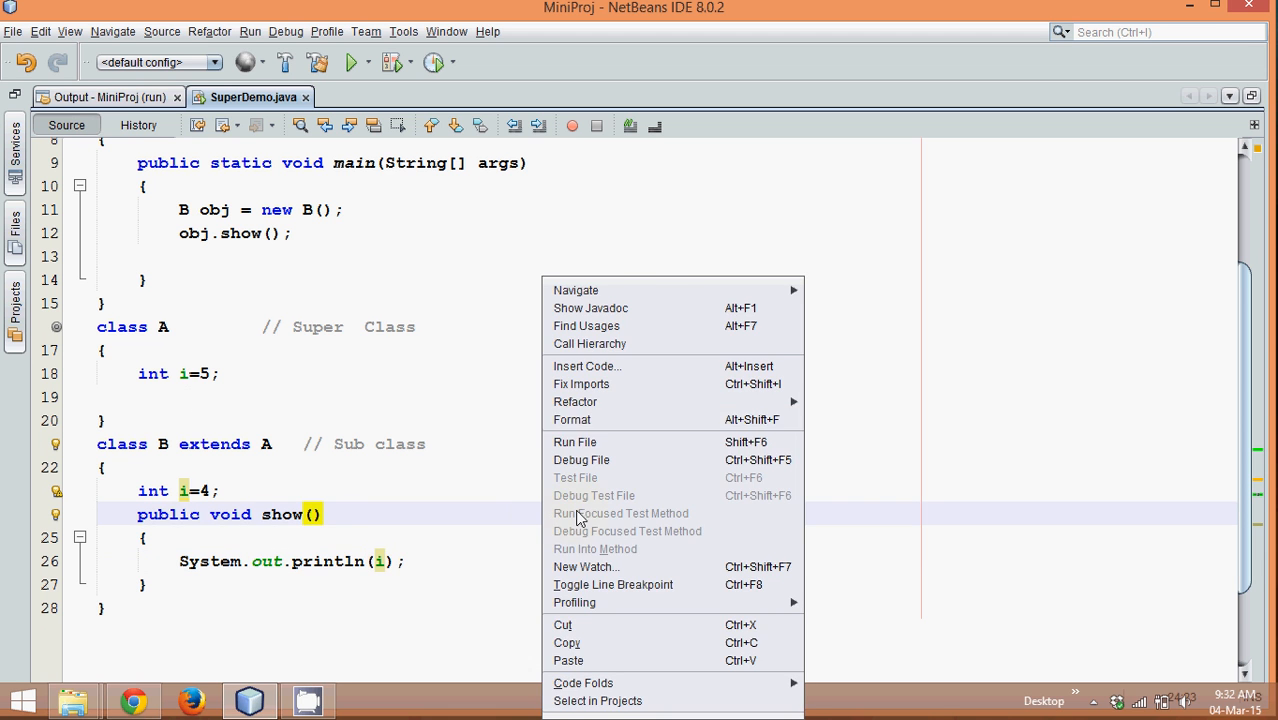
{"action": "left_click", "coordinate": [576, 442]}
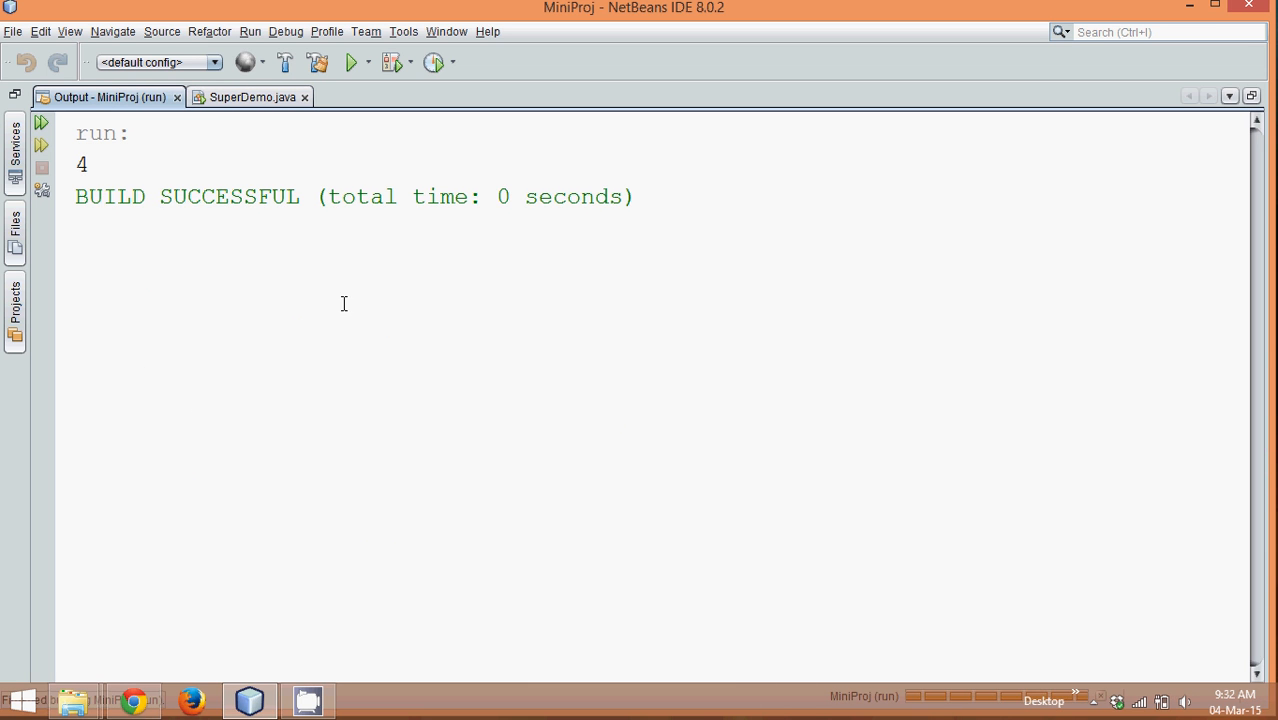
{"action": "left_click", "coordinate": [250, 96]}
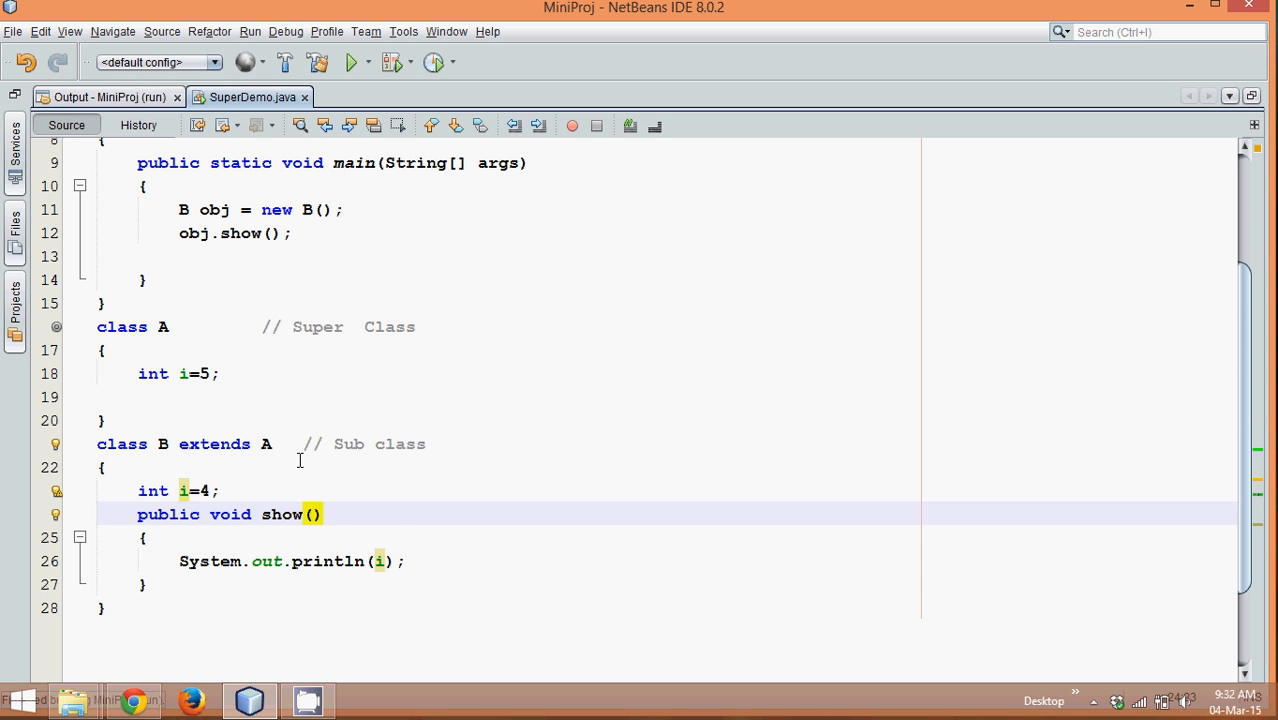
Step: Change B's show() to print super.i and rerun the demo, which now prints 5
{"action": "left_click", "coordinate": [382, 560]}
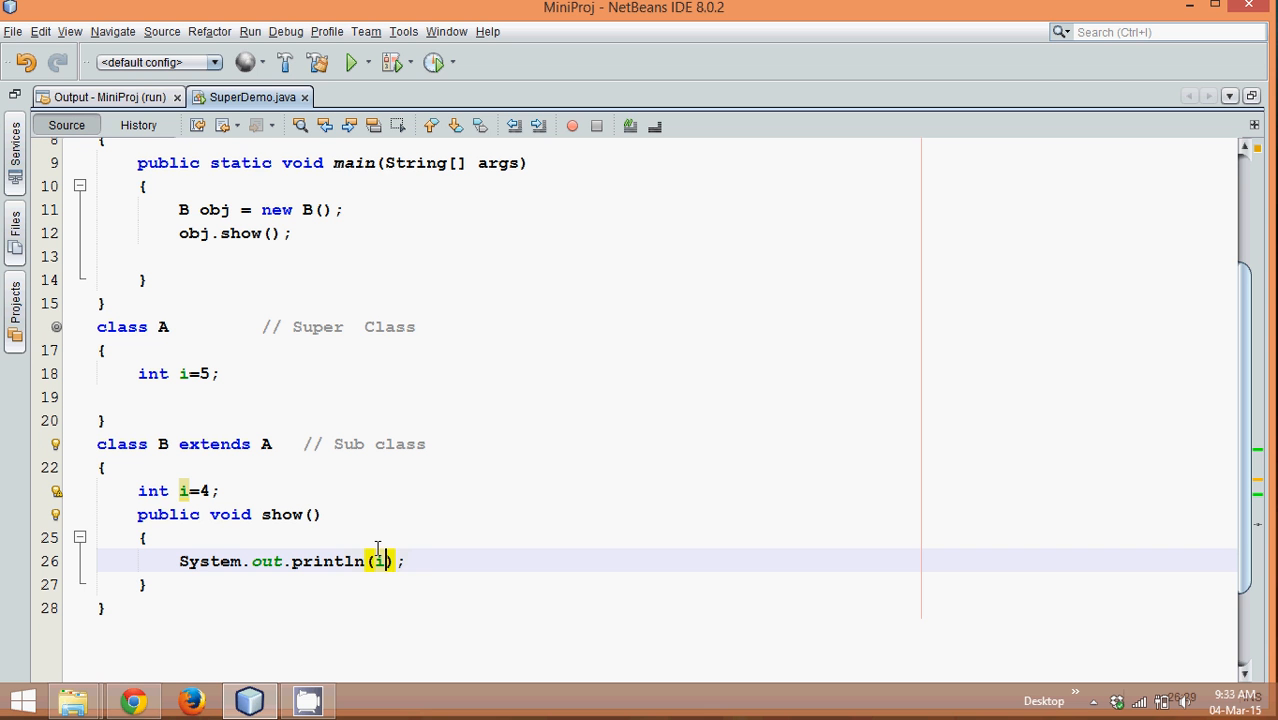
{"action": "type", "text": "new"}
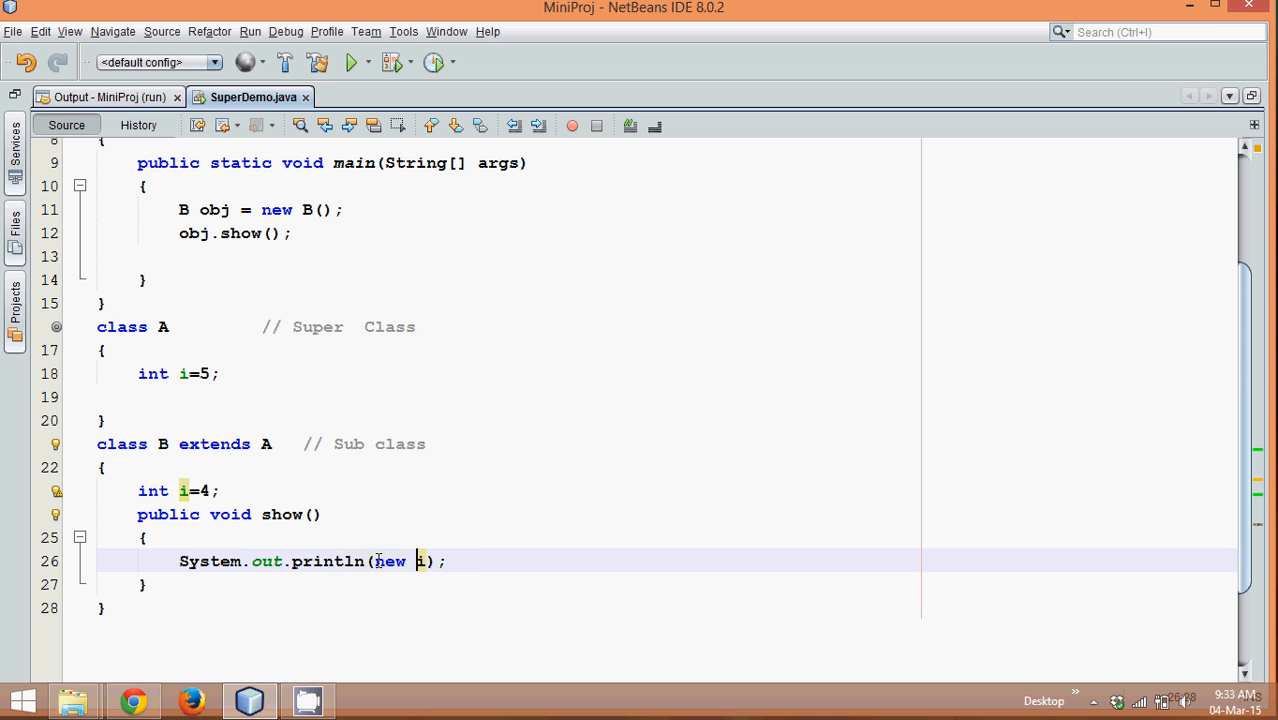
{"action": "type", "text": "("}
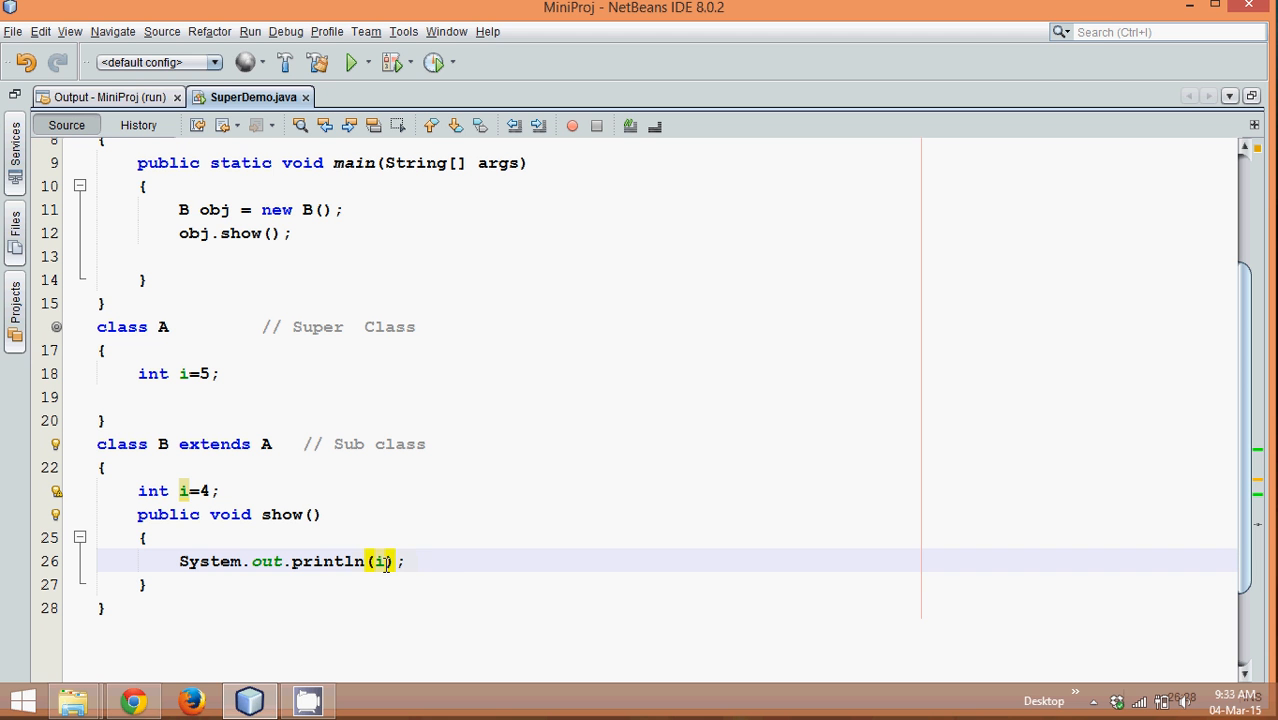
{"action": "type", "text": "super."}
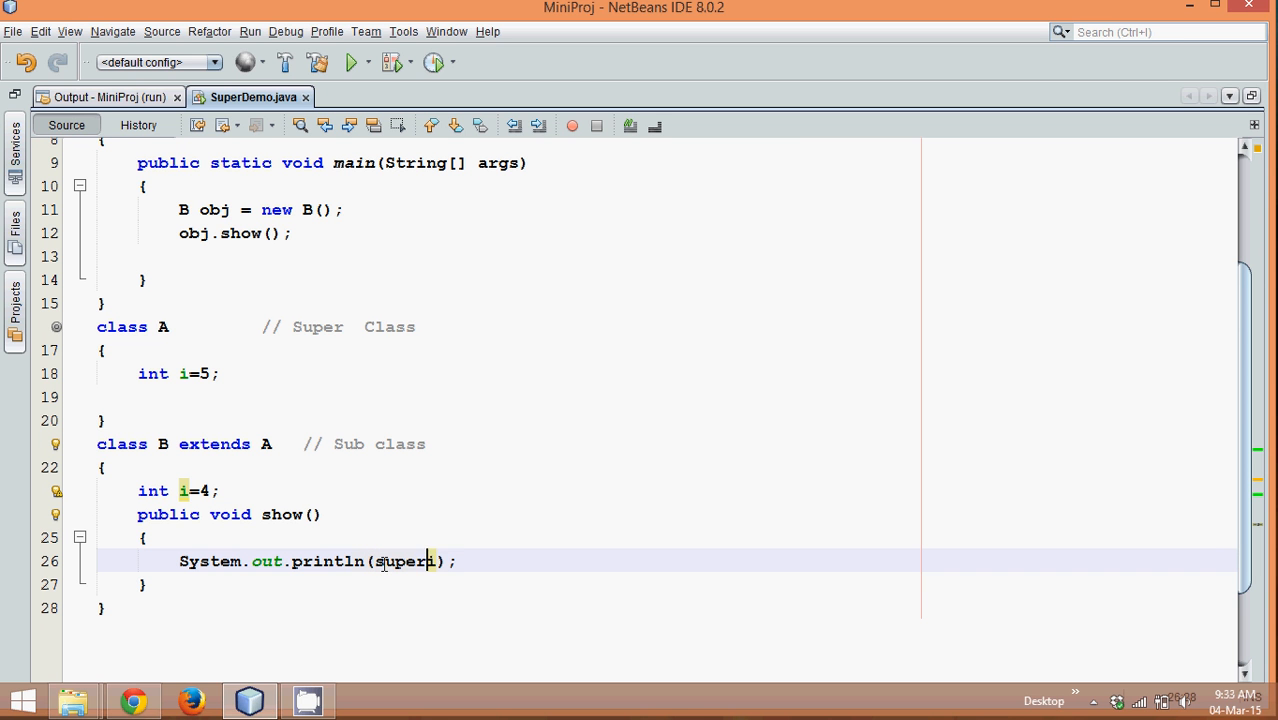
{"action": "type", "text": ".i"}
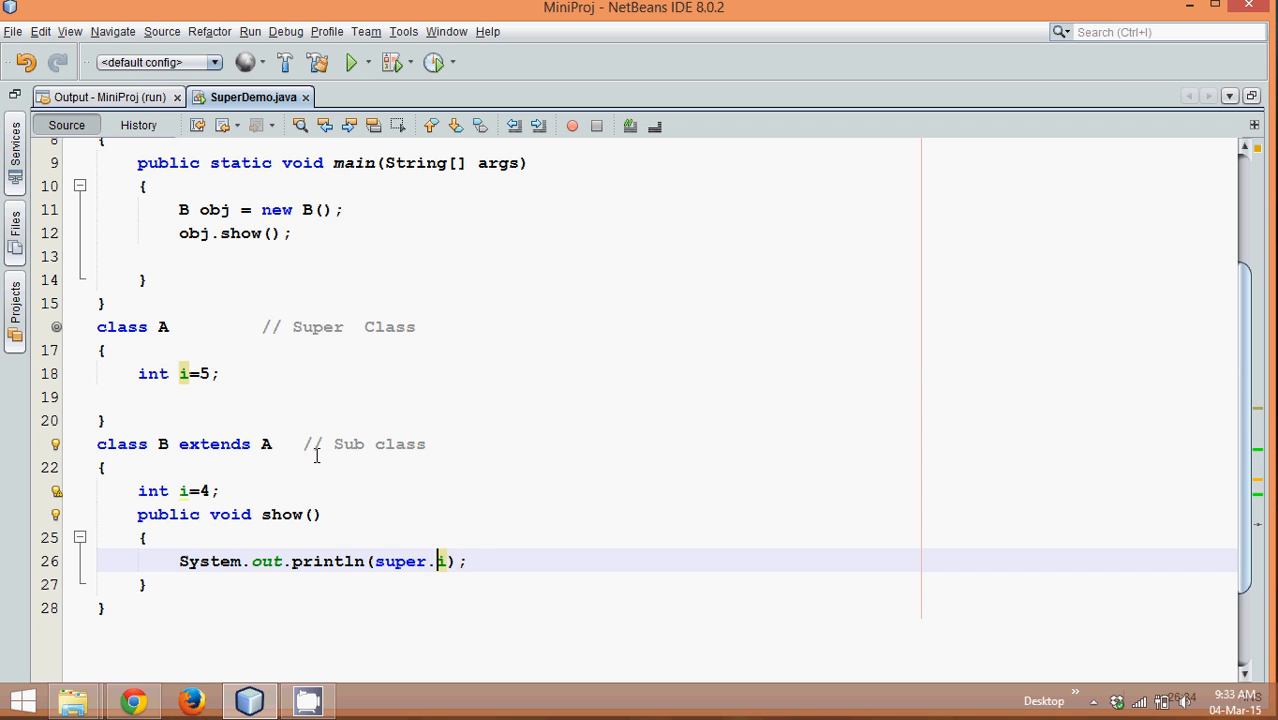
{"action": "mouse_move", "coordinate": [498, 368]}
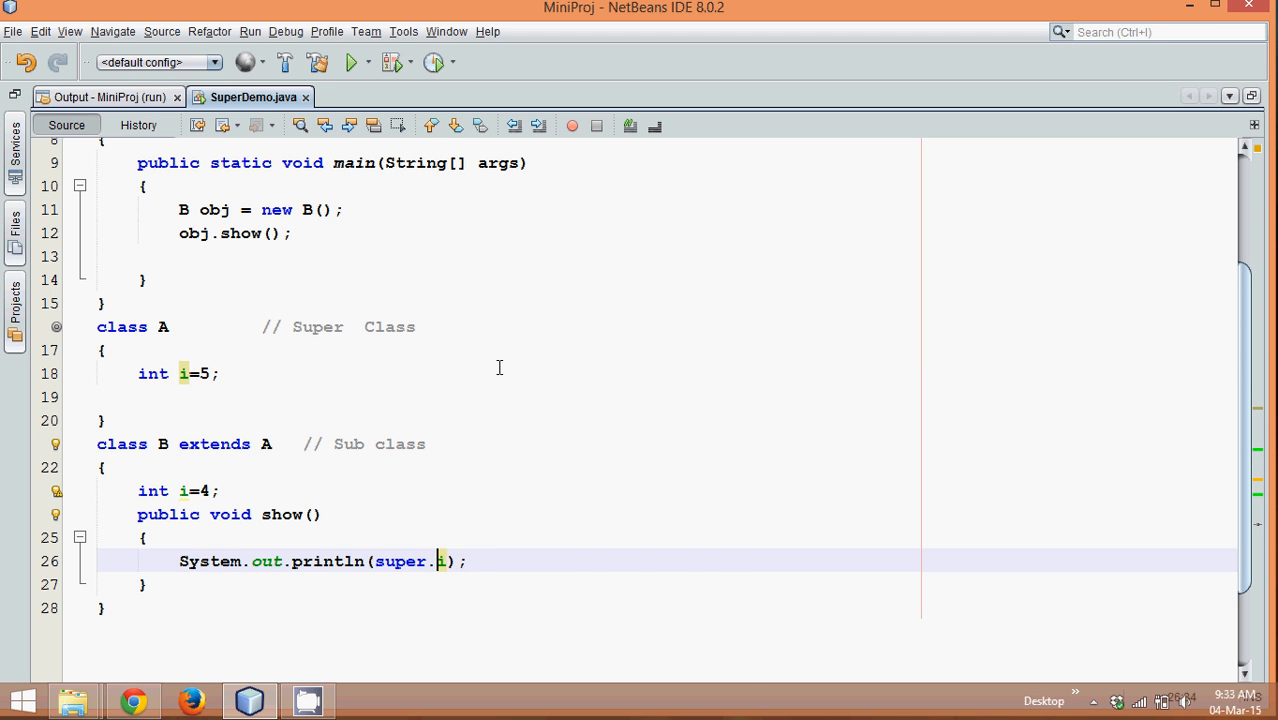
{"action": "left_click", "coordinate": [218, 374]}
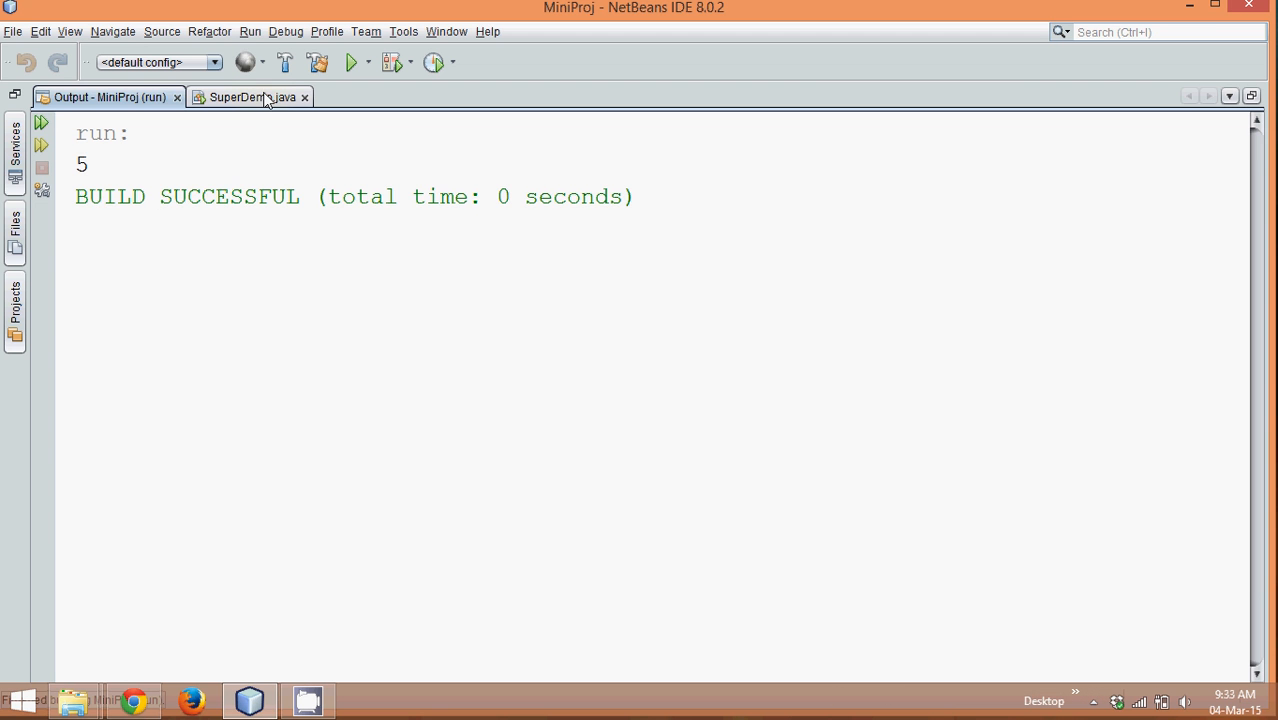
{"action": "left_click", "coordinate": [244, 96]}
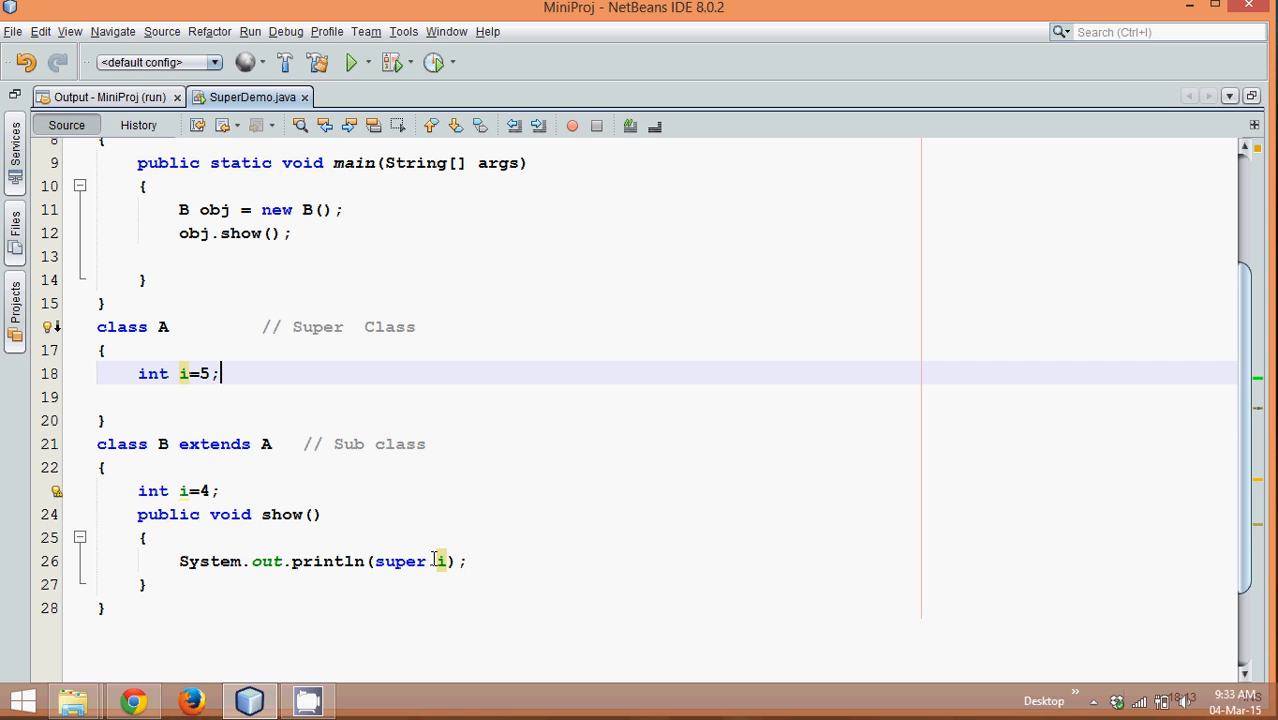
Step: Add public void abc() printing "A abc" to class A
{"action": "type", "text": "P"}
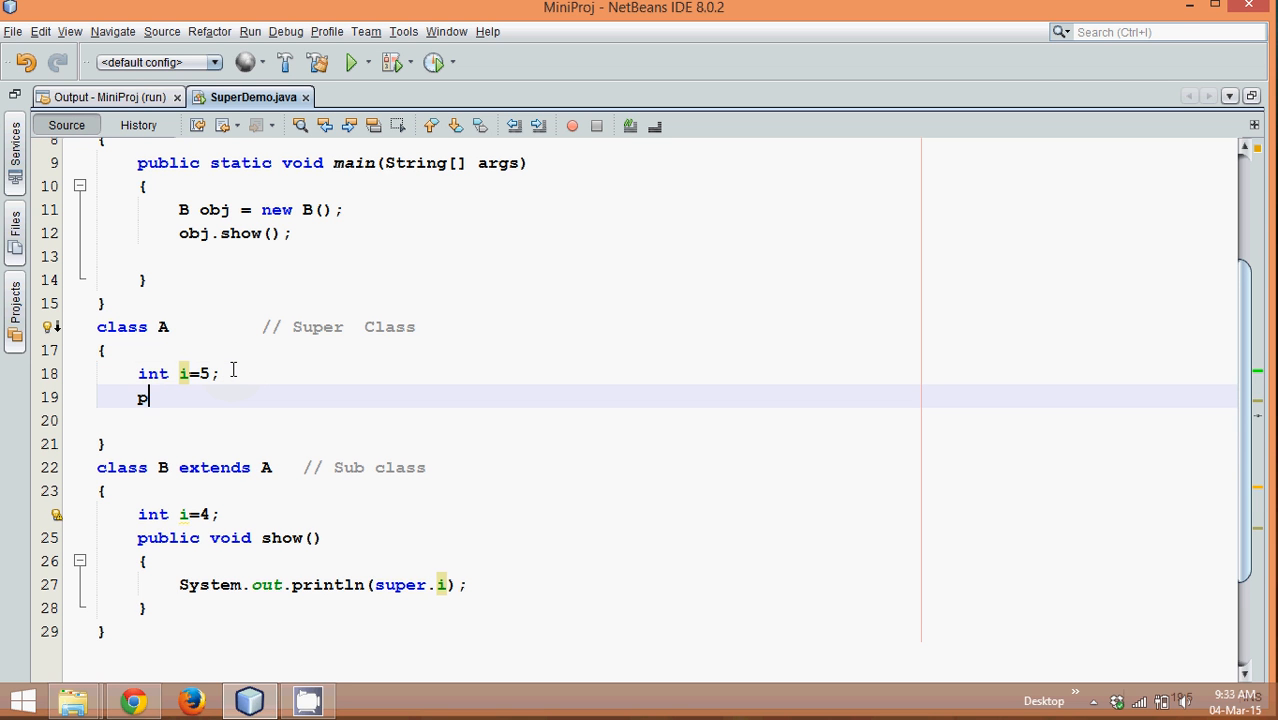
{"action": "type", "text": "ublic"}
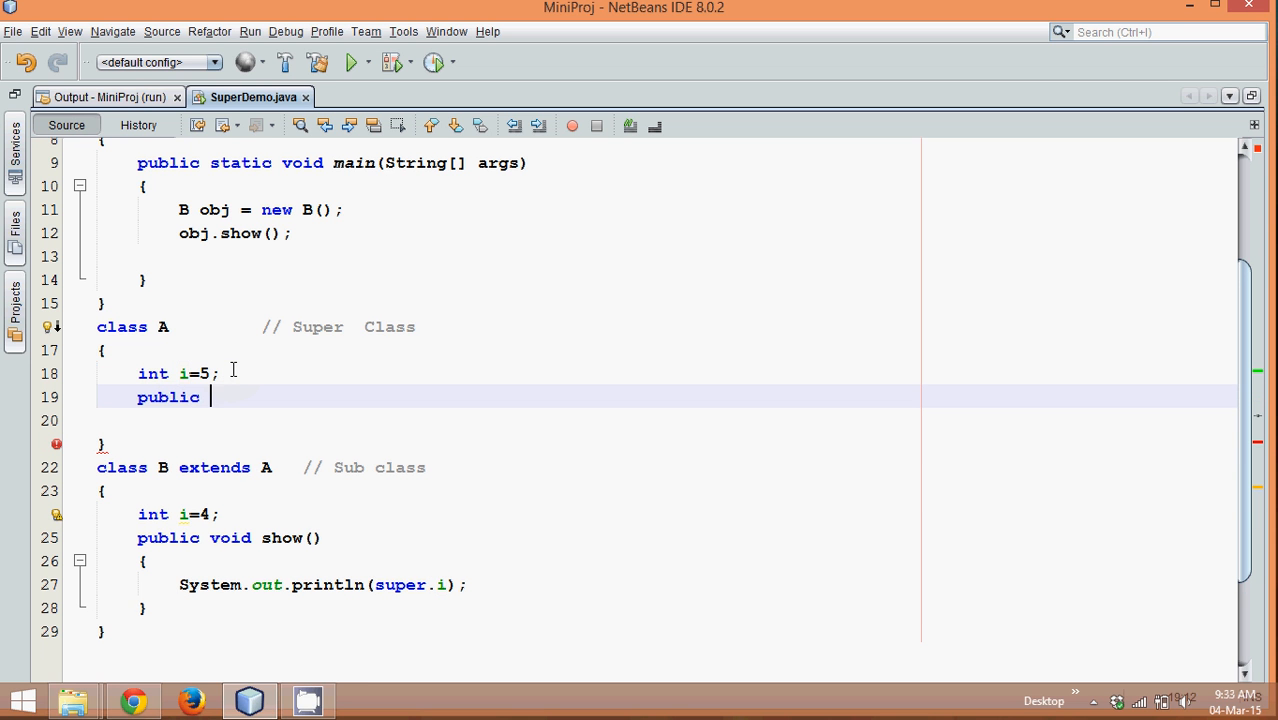
{"action": "type", "text": "void sho"}
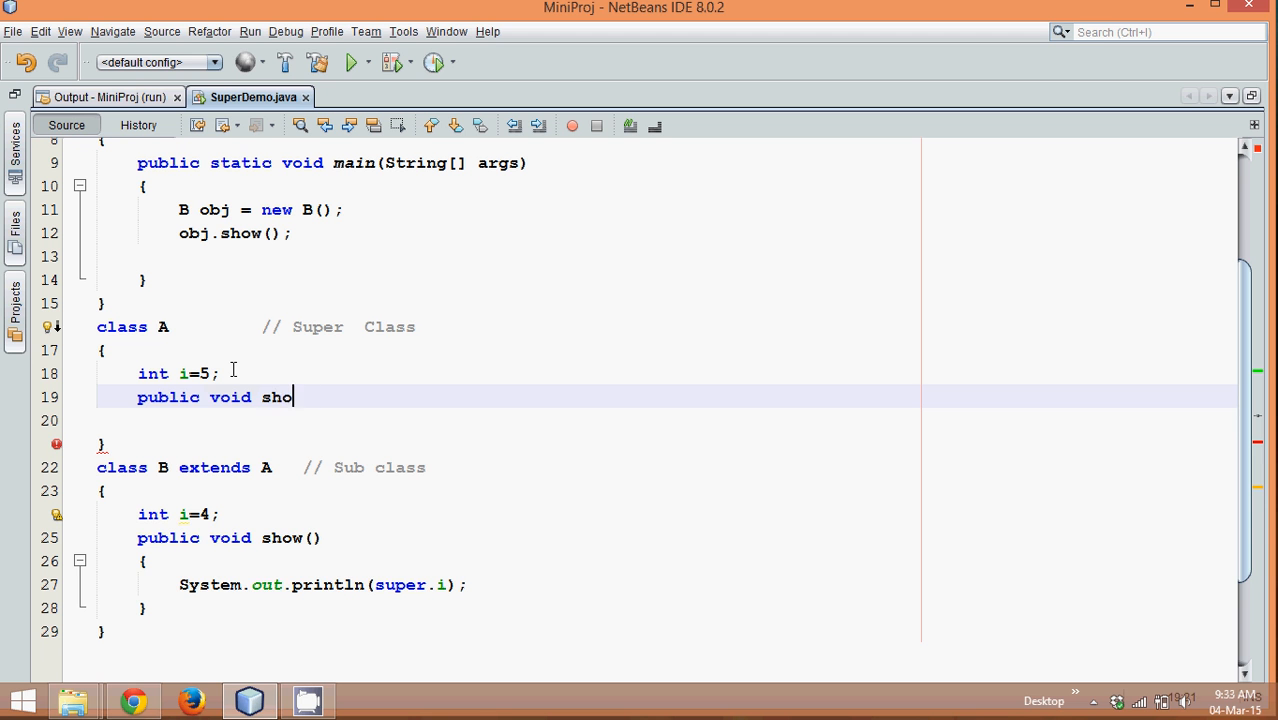
{"action": "type", "text": "abc()"}
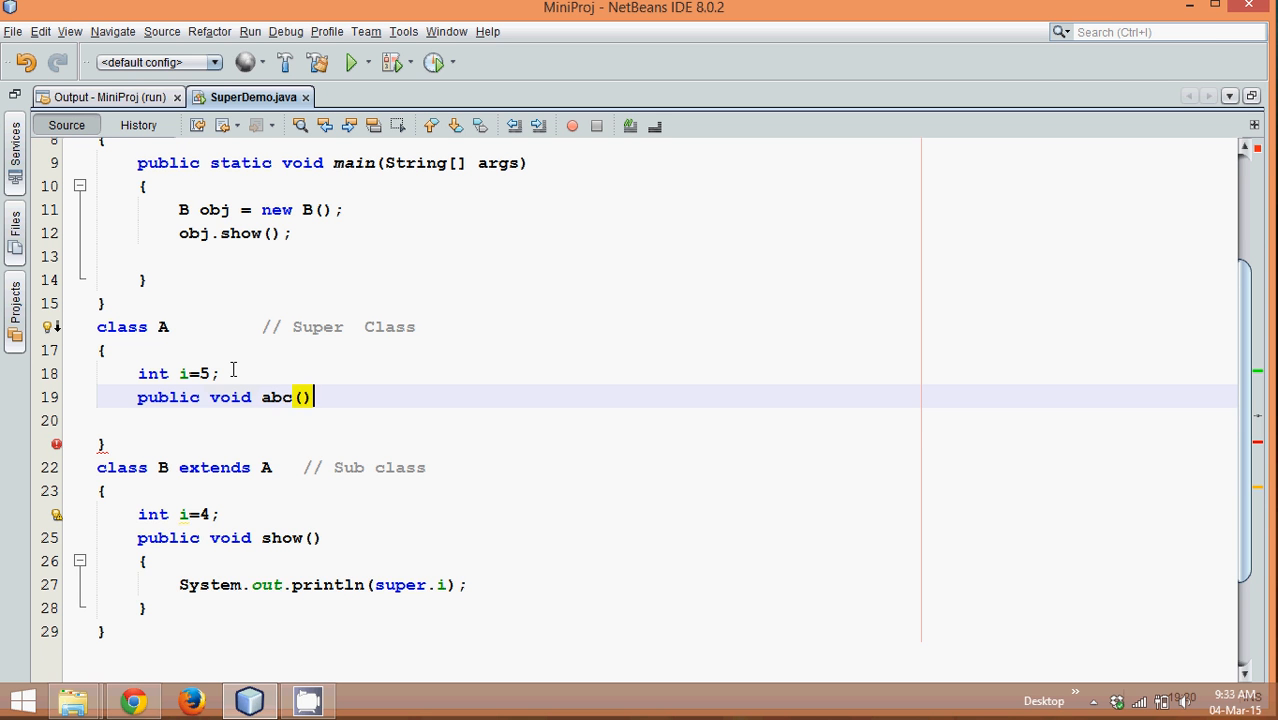
{"action": "key", "text": "enter"}
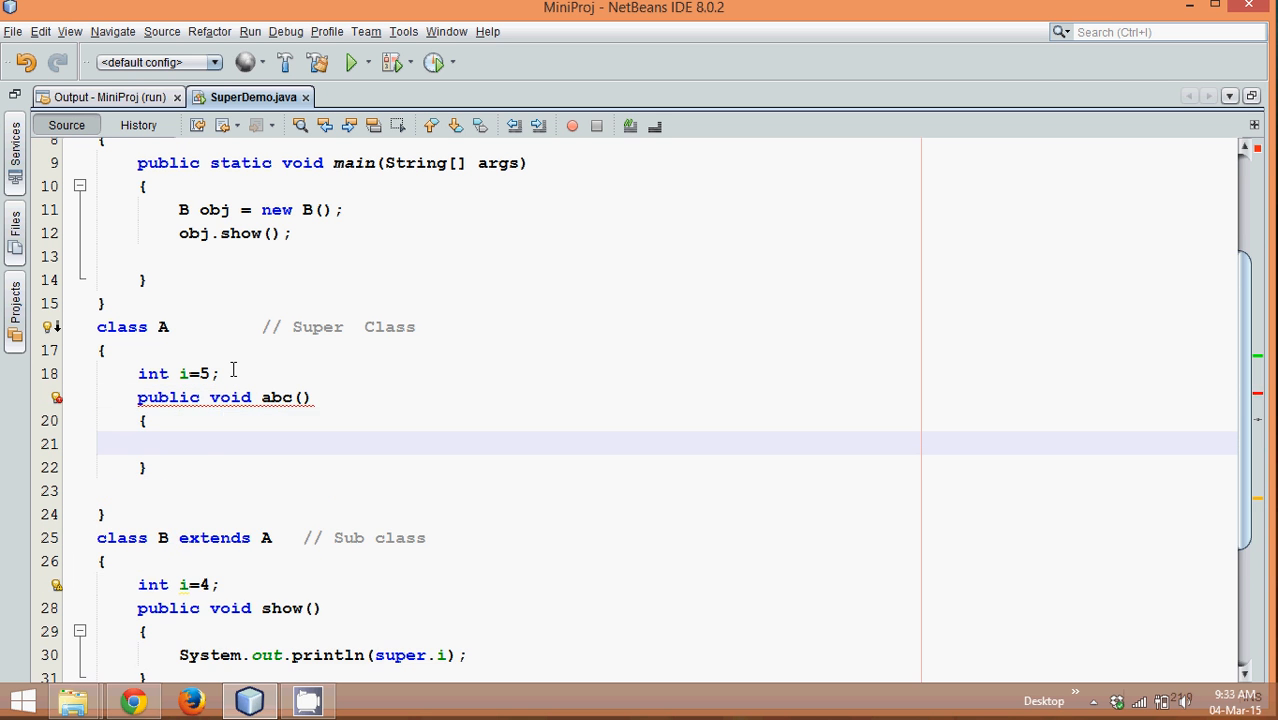
{"action": "type", "text": "osut"}
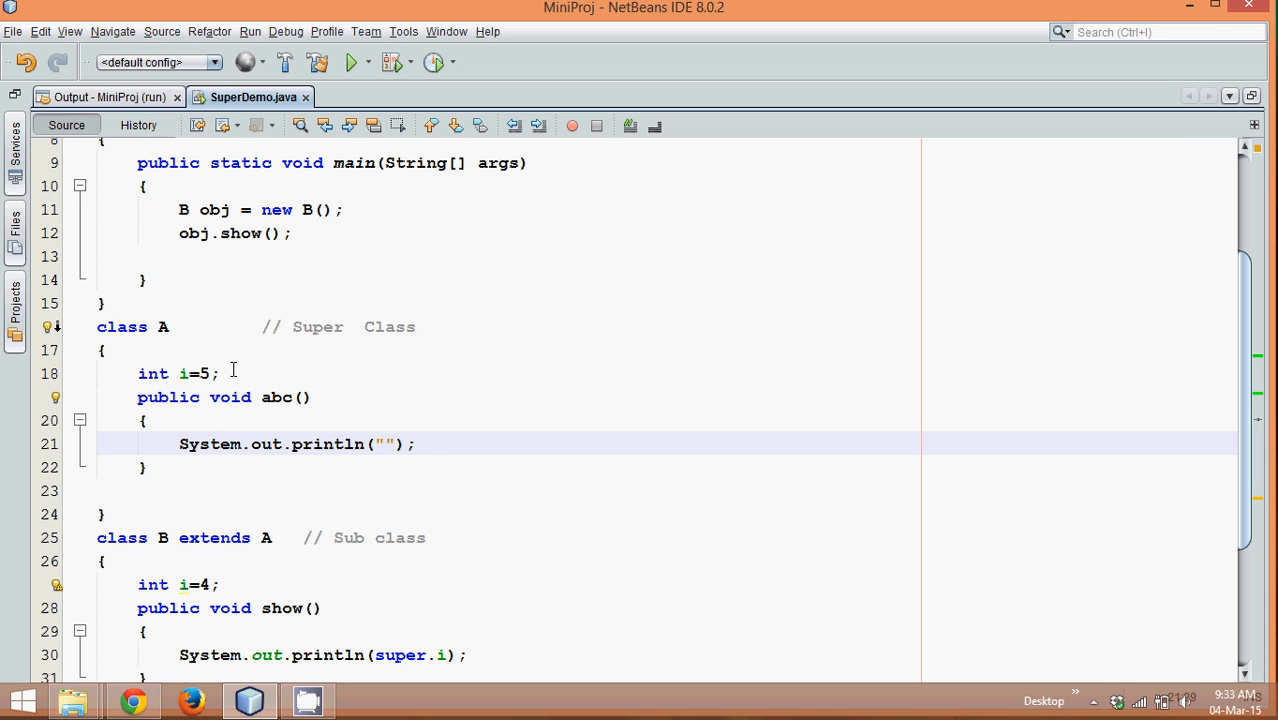
{"action": "type", "text": "A Aa"}
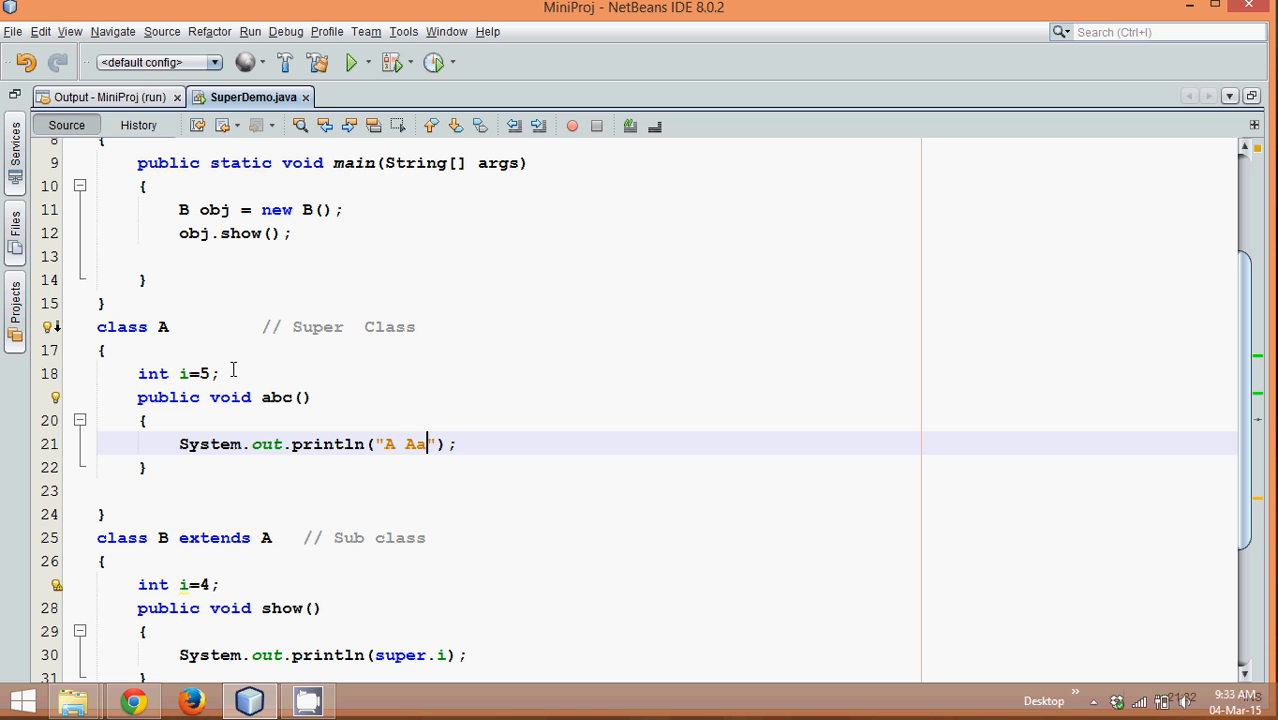
{"action": "type", "text": "bc"}
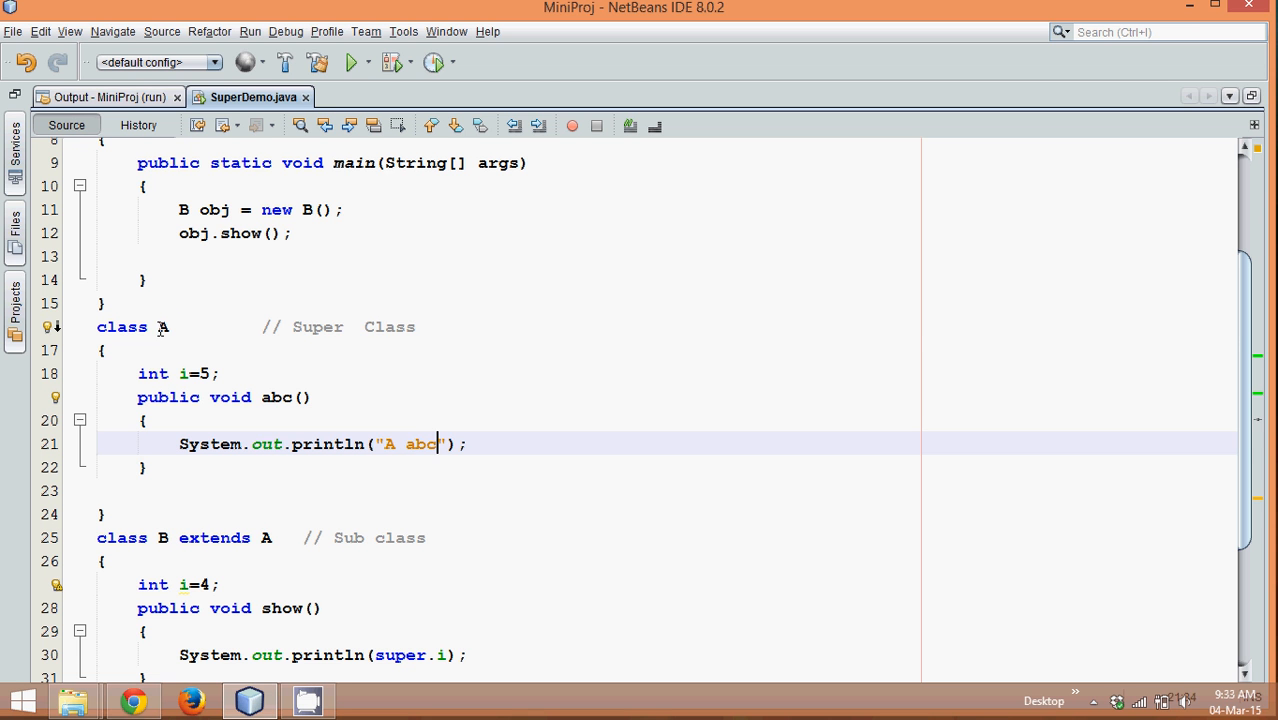
Step: Add public void abc() with a System.out.println for abc inside class B
{"action": "scroll", "scroll_direction": "down", "scroll_amount": 3}
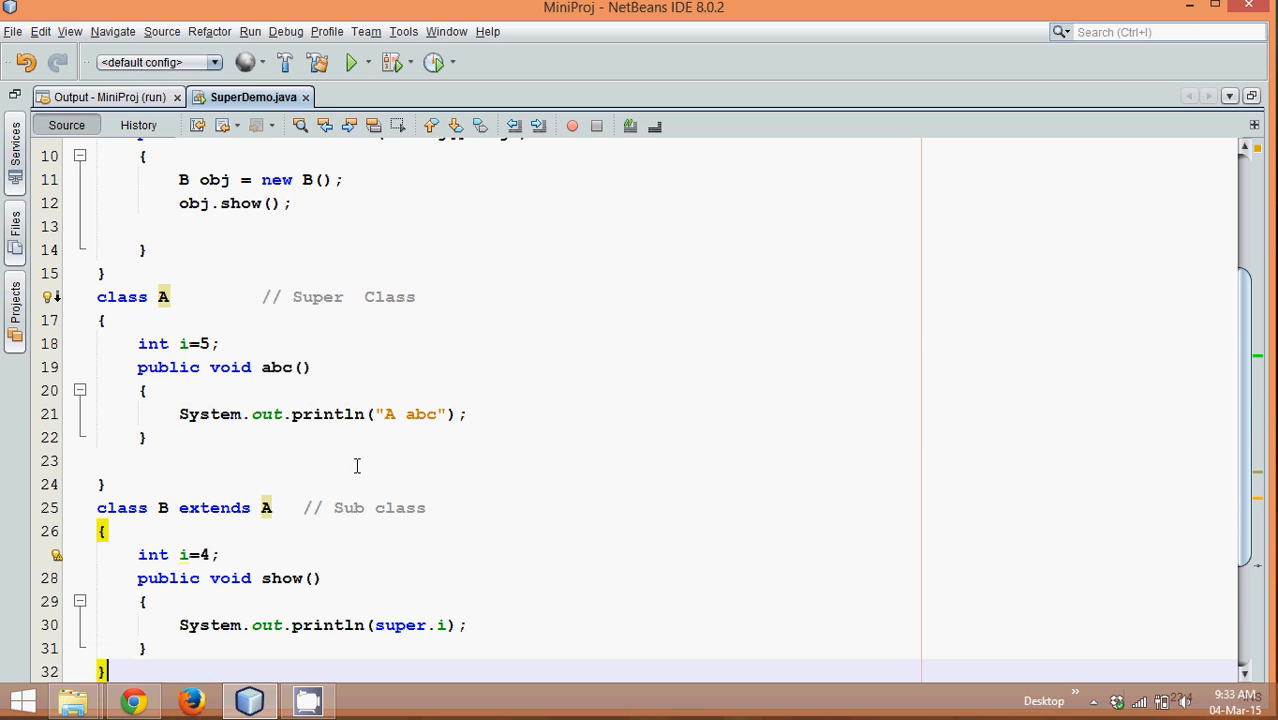
{"action": "type", "text": "public o"}
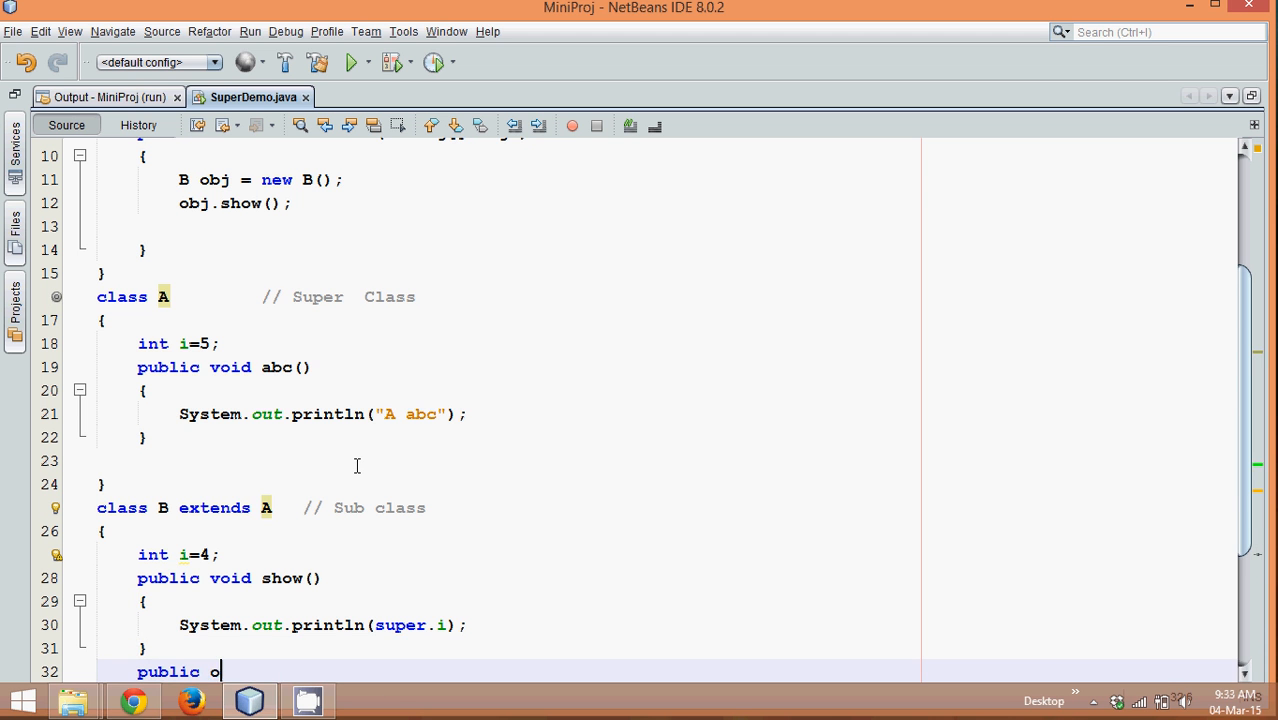
{"action": "type", "text": "void abc("}
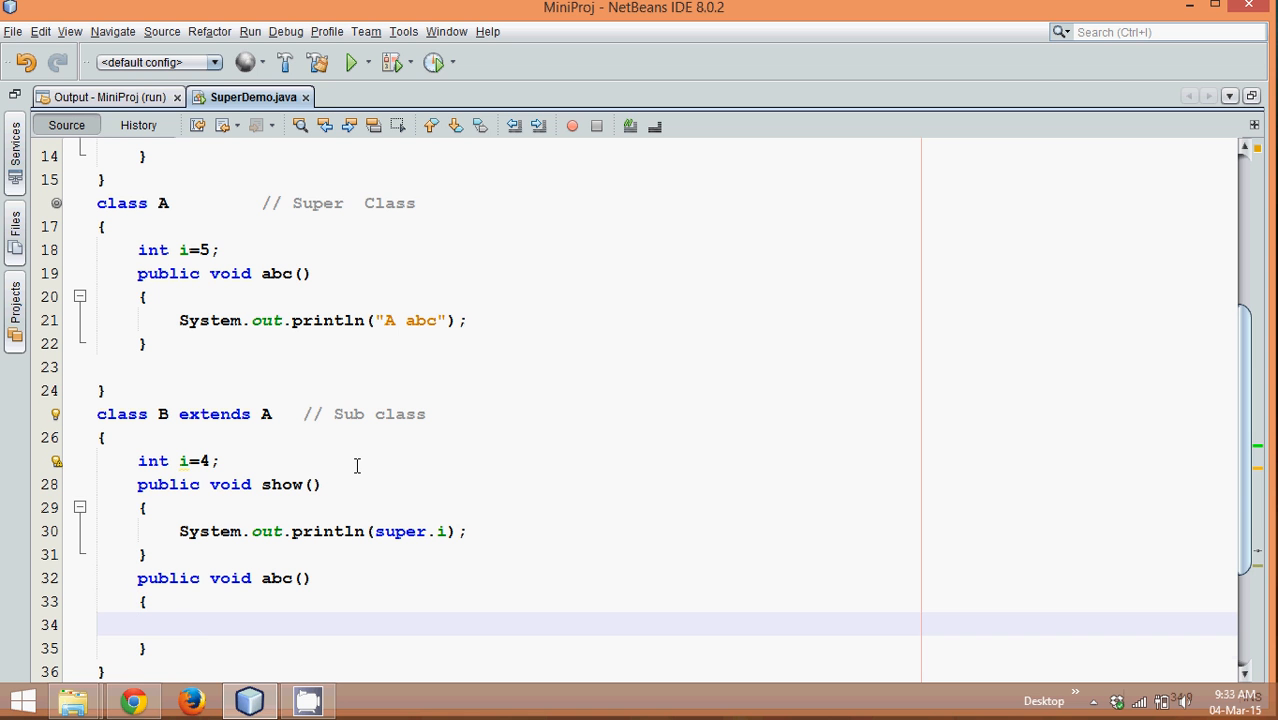
{"action": "type", "text": "System.out.println();"}
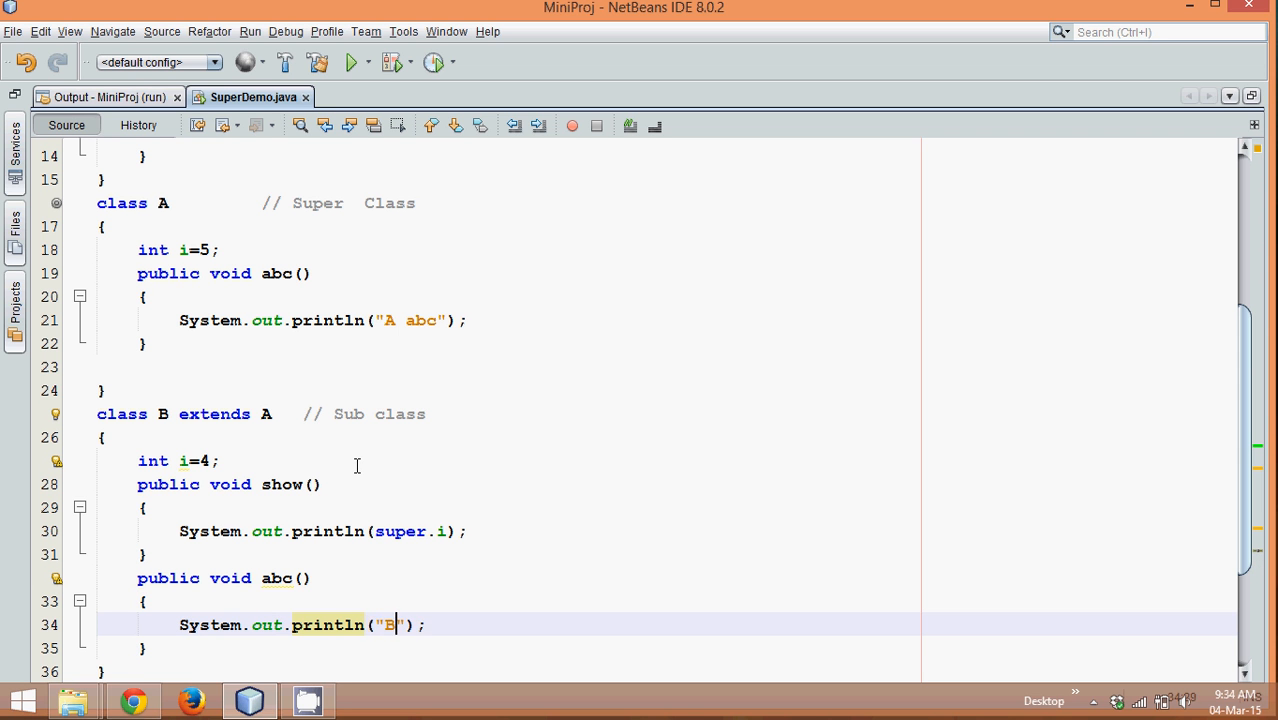
{"action": "type", "text": "abc"}
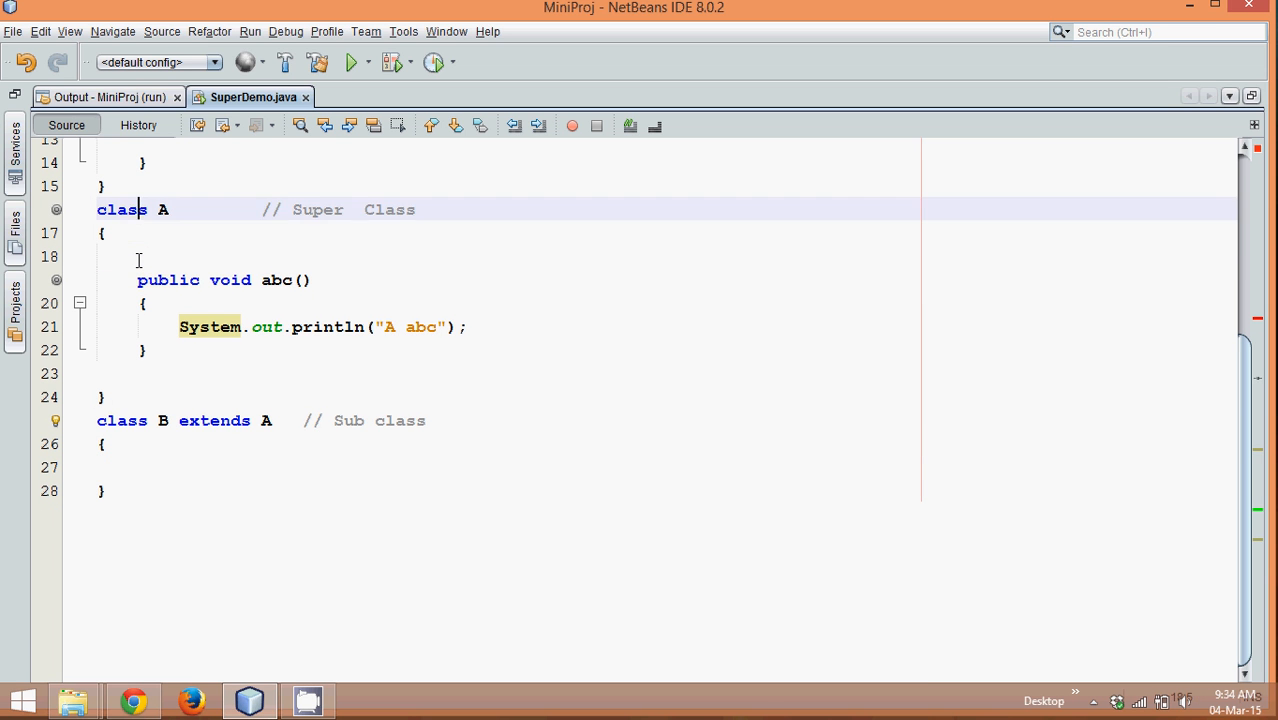
Step: With class B empty and main calling obj.abc(), run the program so it prints "A abc"
{"action": "scroll", "scroll_direction": "up", "scroll_amount": 3}
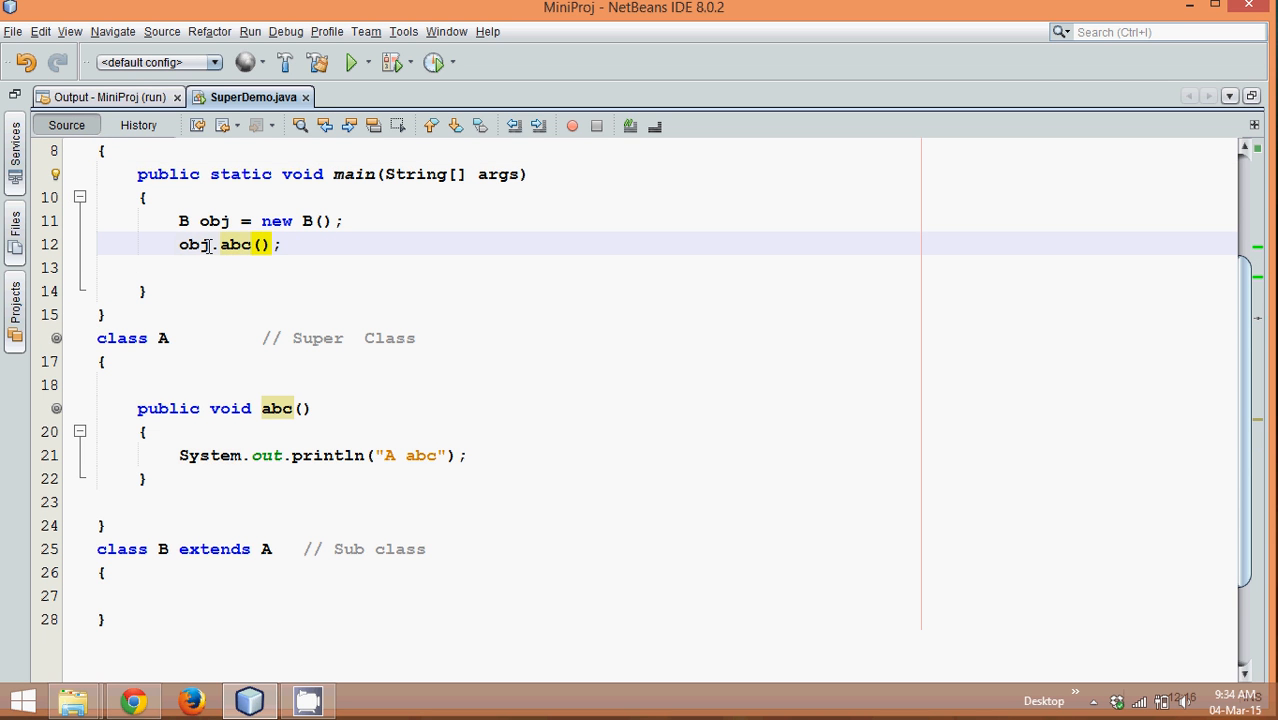
{"action": "mouse_move", "coordinate": [276, 408]}
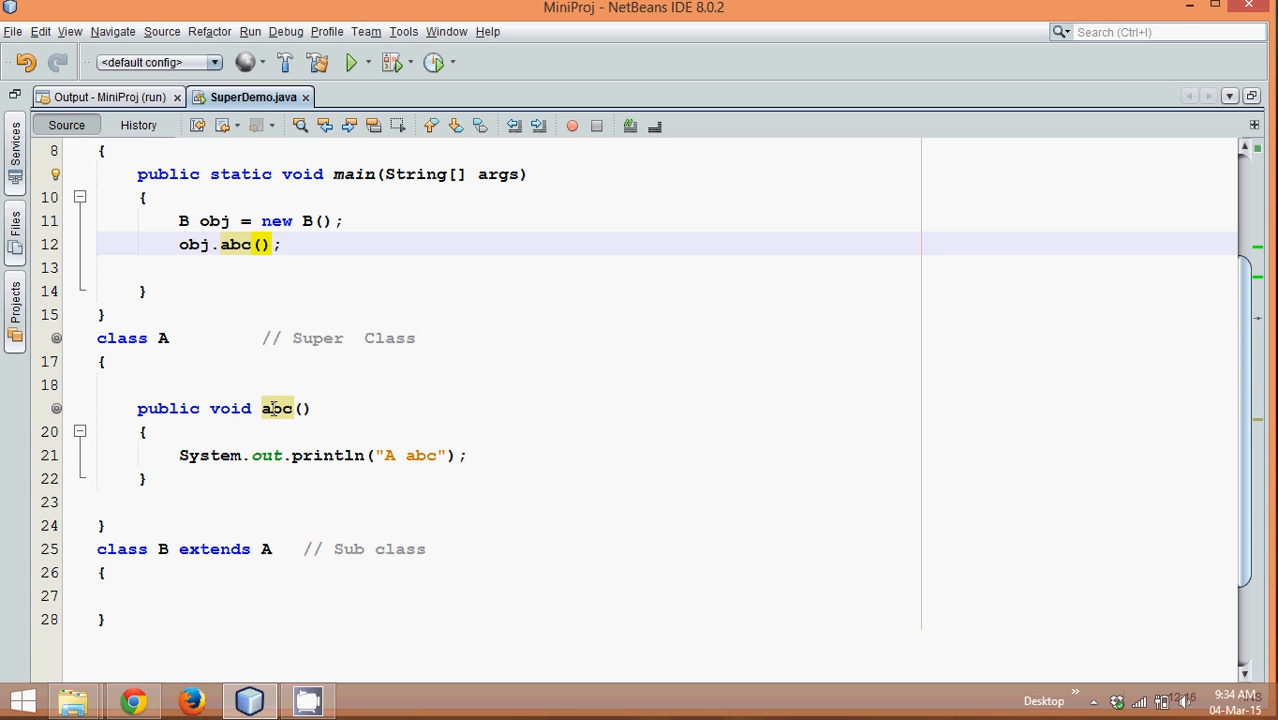
{"action": "left_click", "coordinate": [290, 408]}
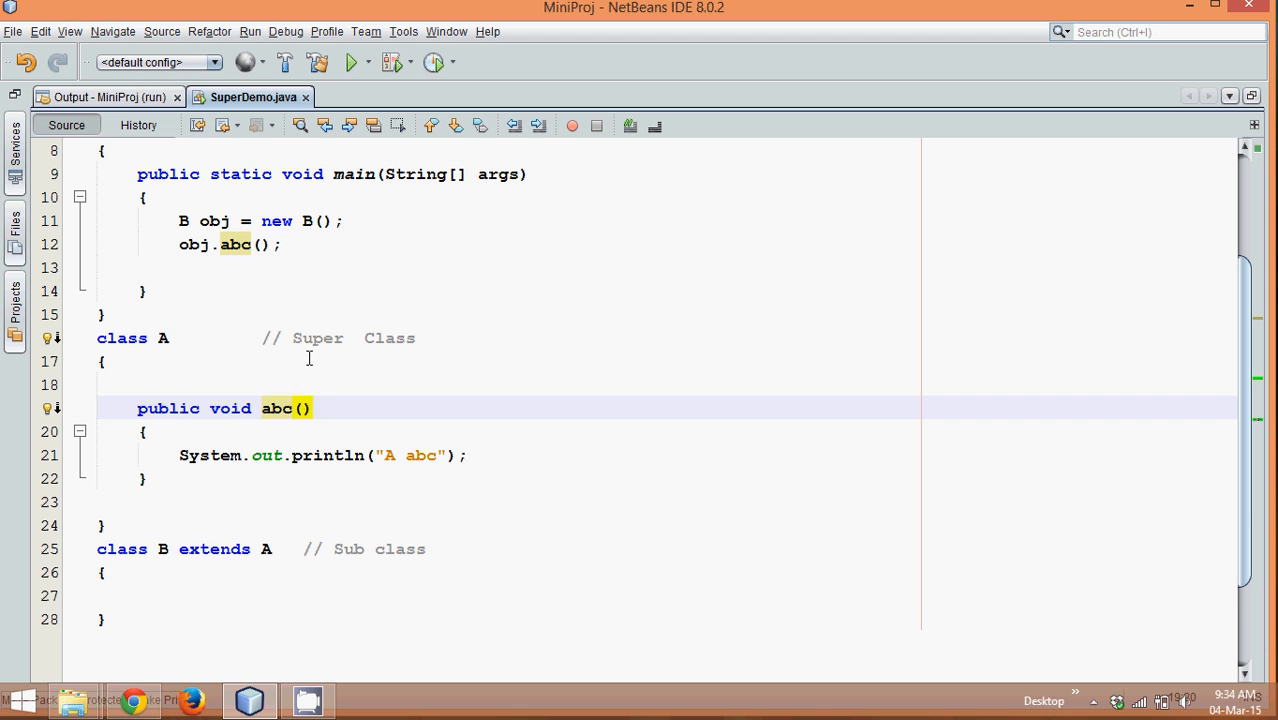
{"action": "left_click", "coordinate": [178, 596]}
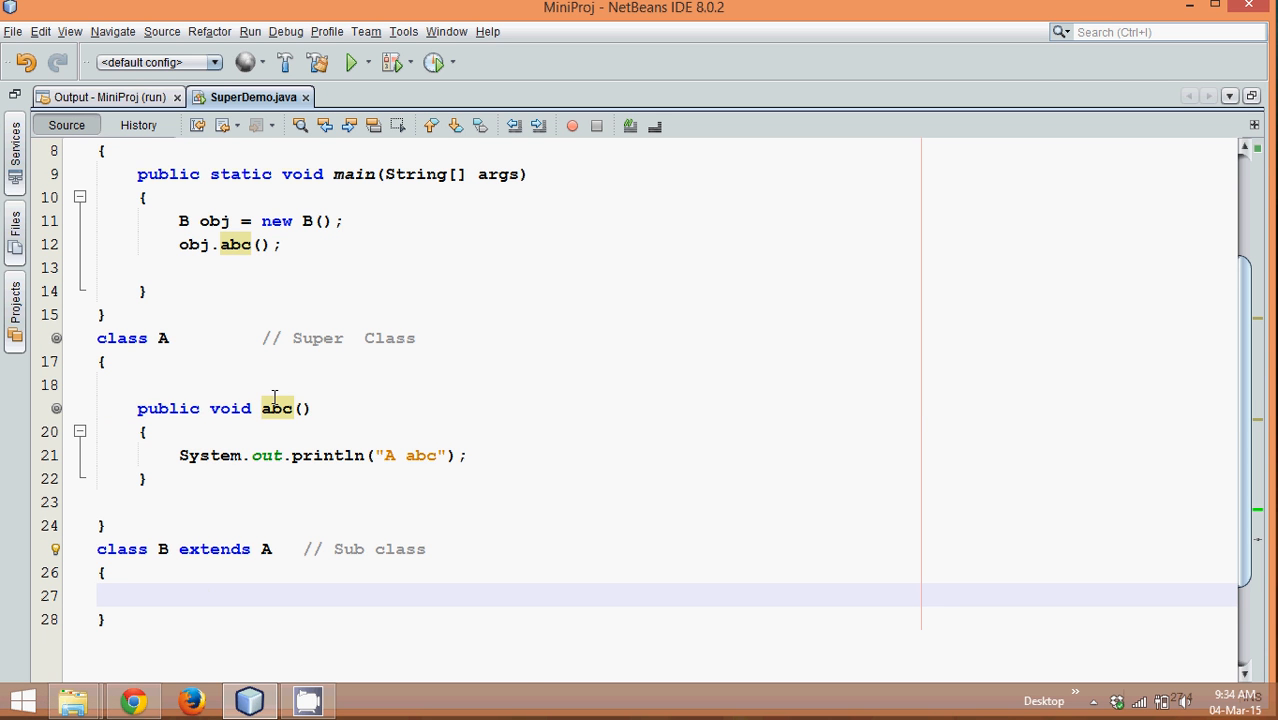
{"action": "left_click", "coordinate": [352, 62]}
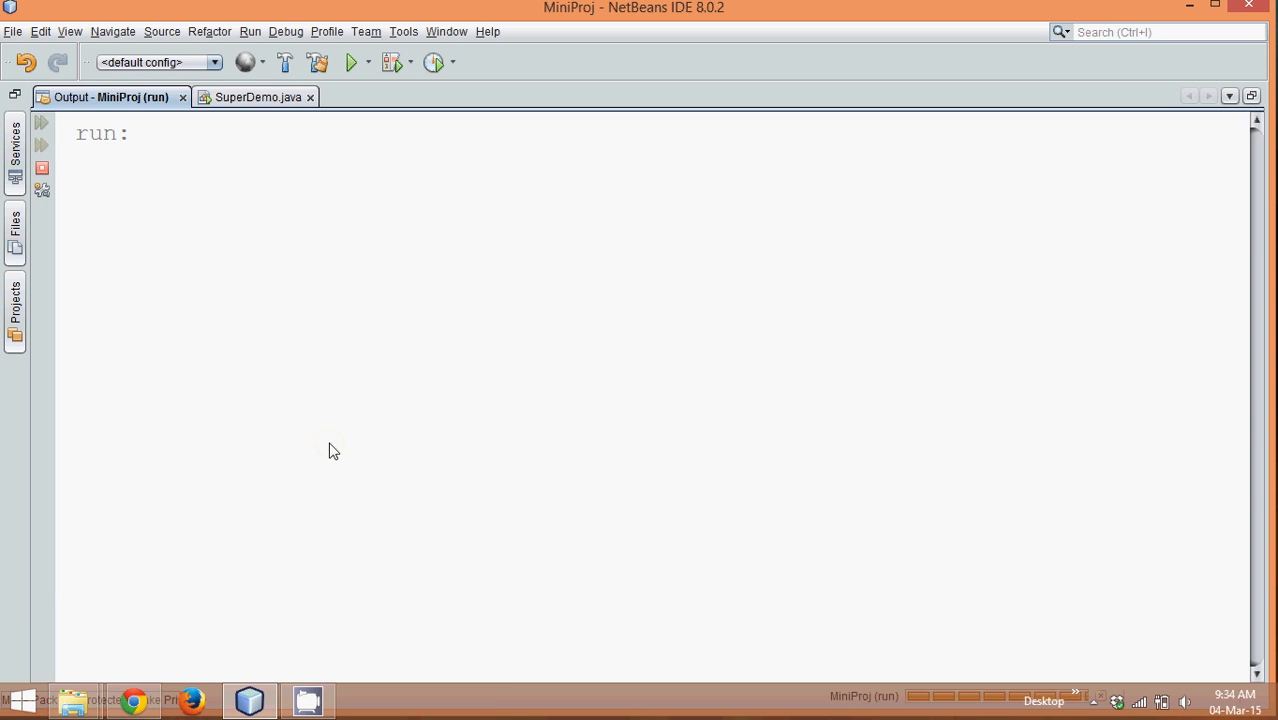
{"action": "left_click", "coordinate": [352, 62]}
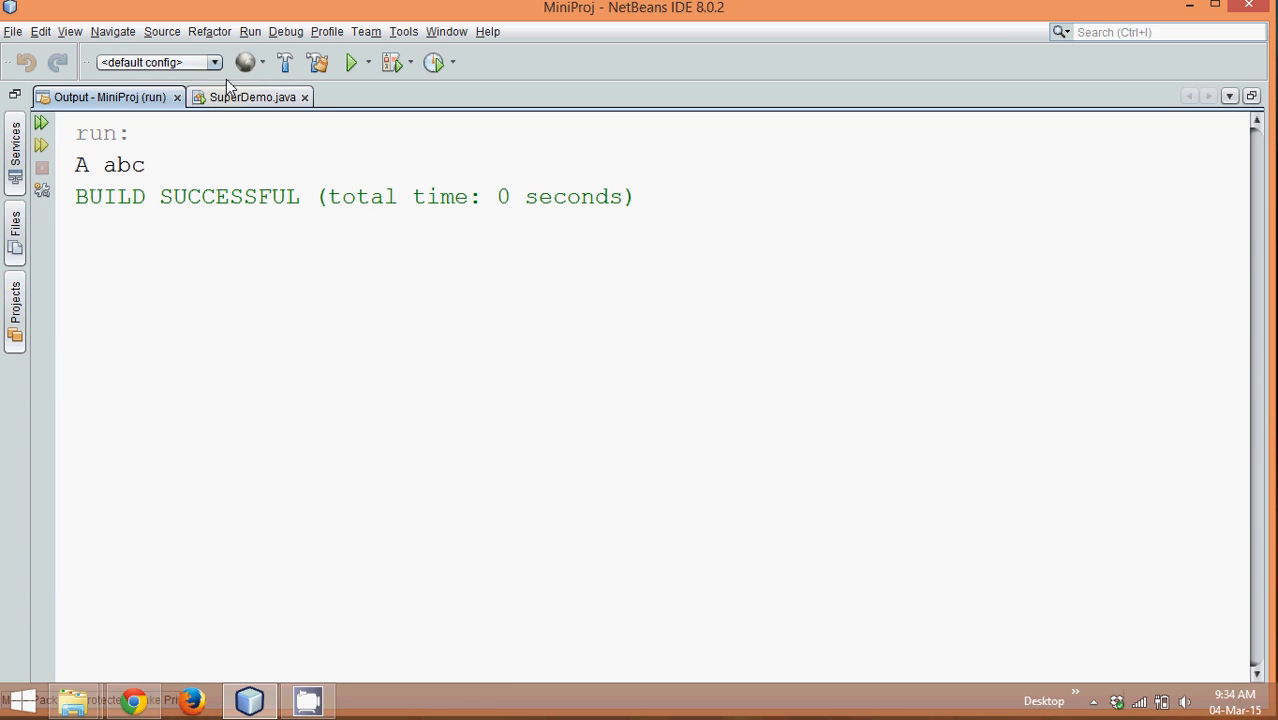
{"action": "left_click", "coordinate": [252, 96]}
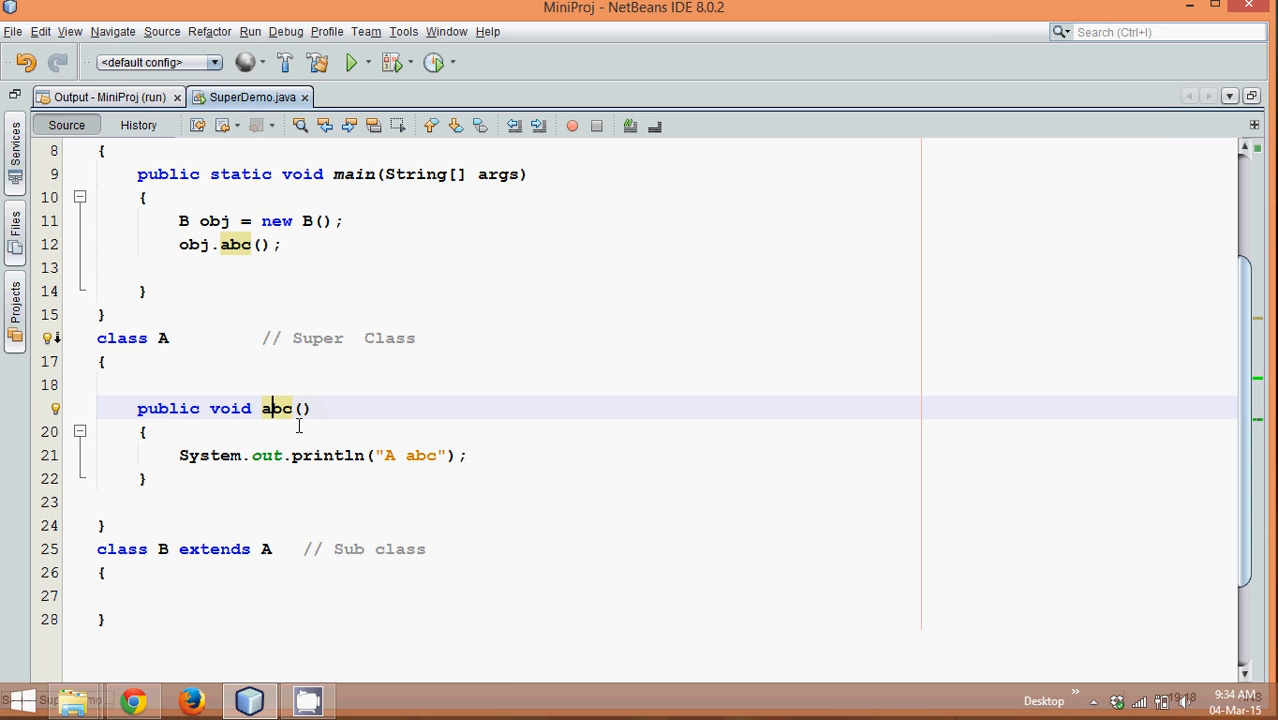
Step: Override public void abc() in class B to print "B abc" and run it, printing "B abc"
{"action": "type", "text": "pub"}
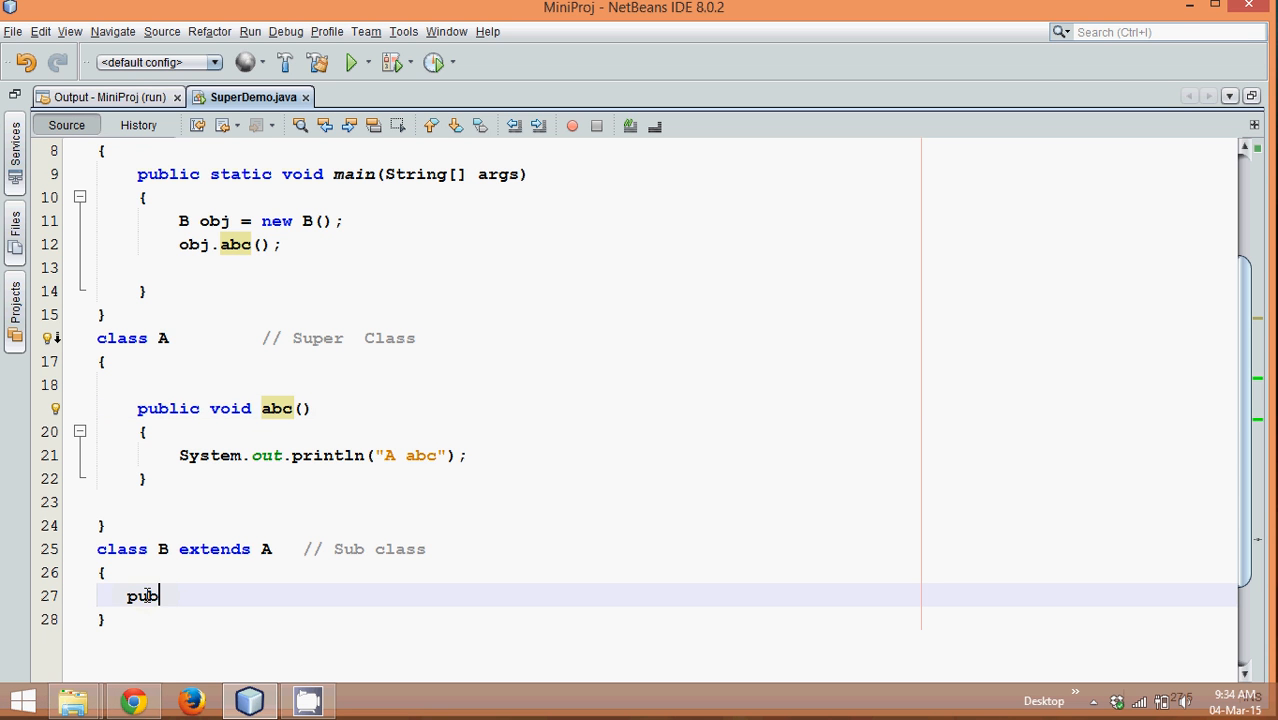
{"action": "type", "text": "lic void abc"}
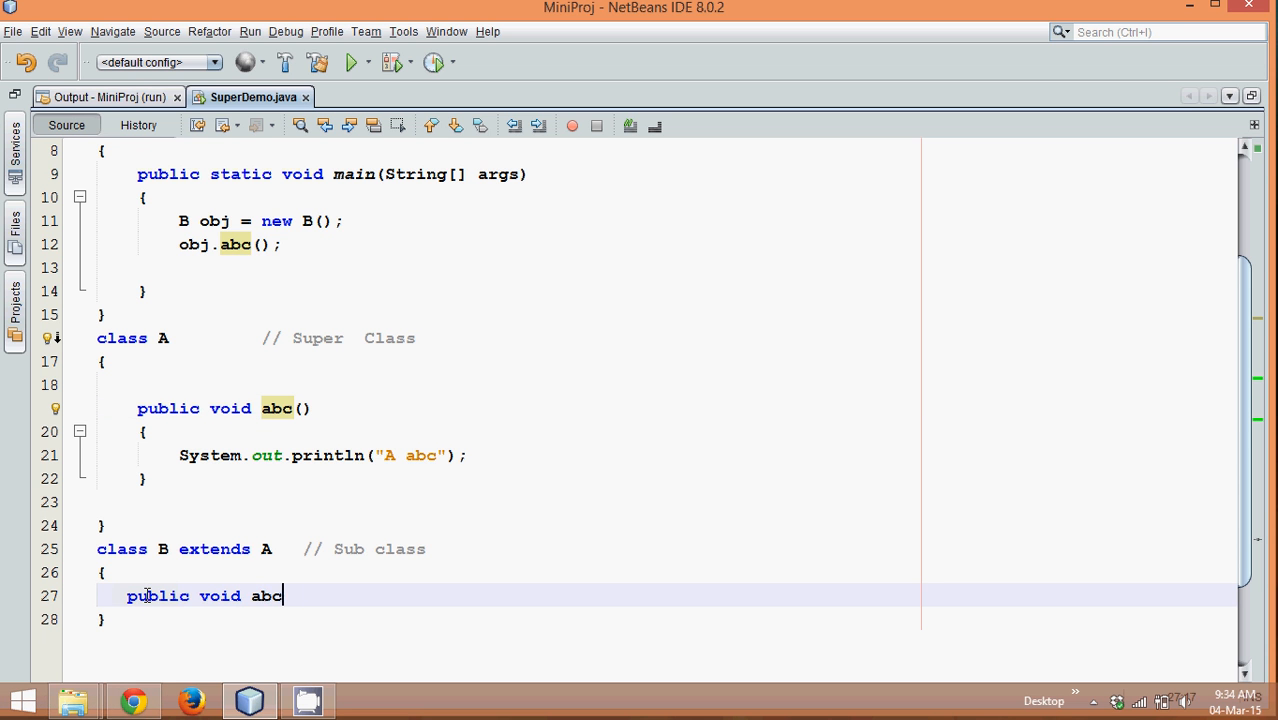
{"action": "type", "text": "()"}
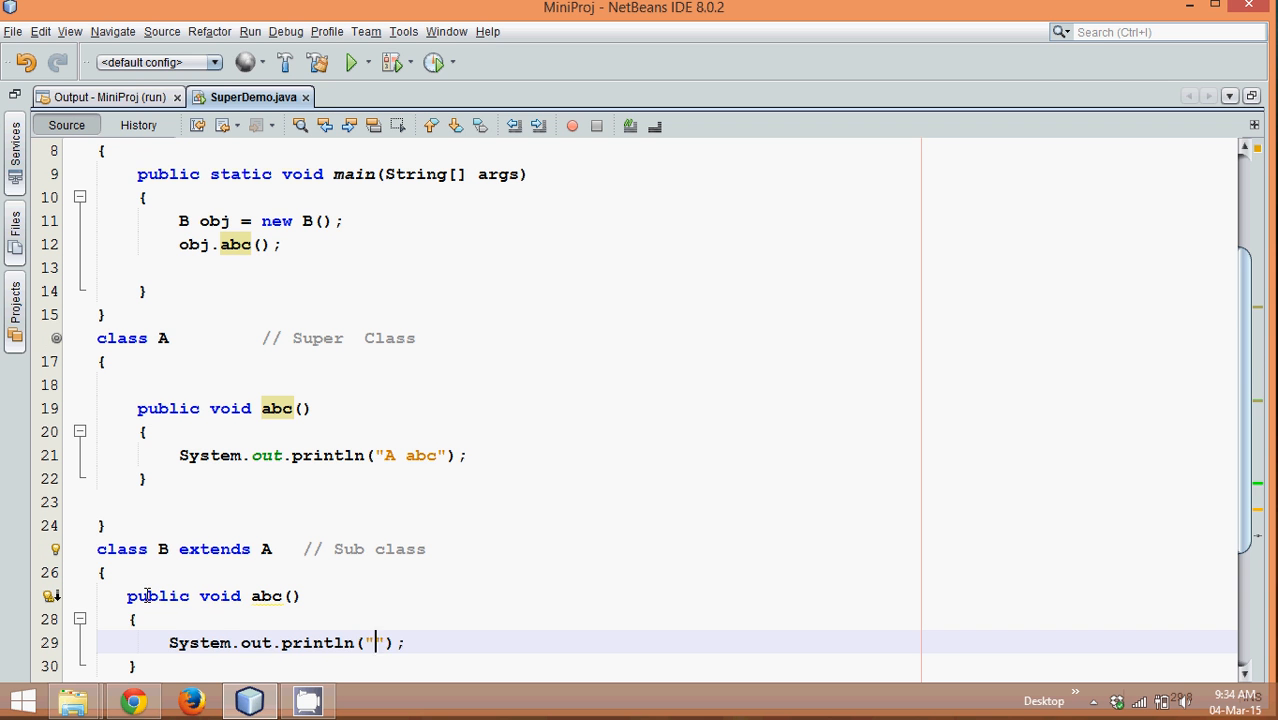
{"action": "type", "text": "B abc"}
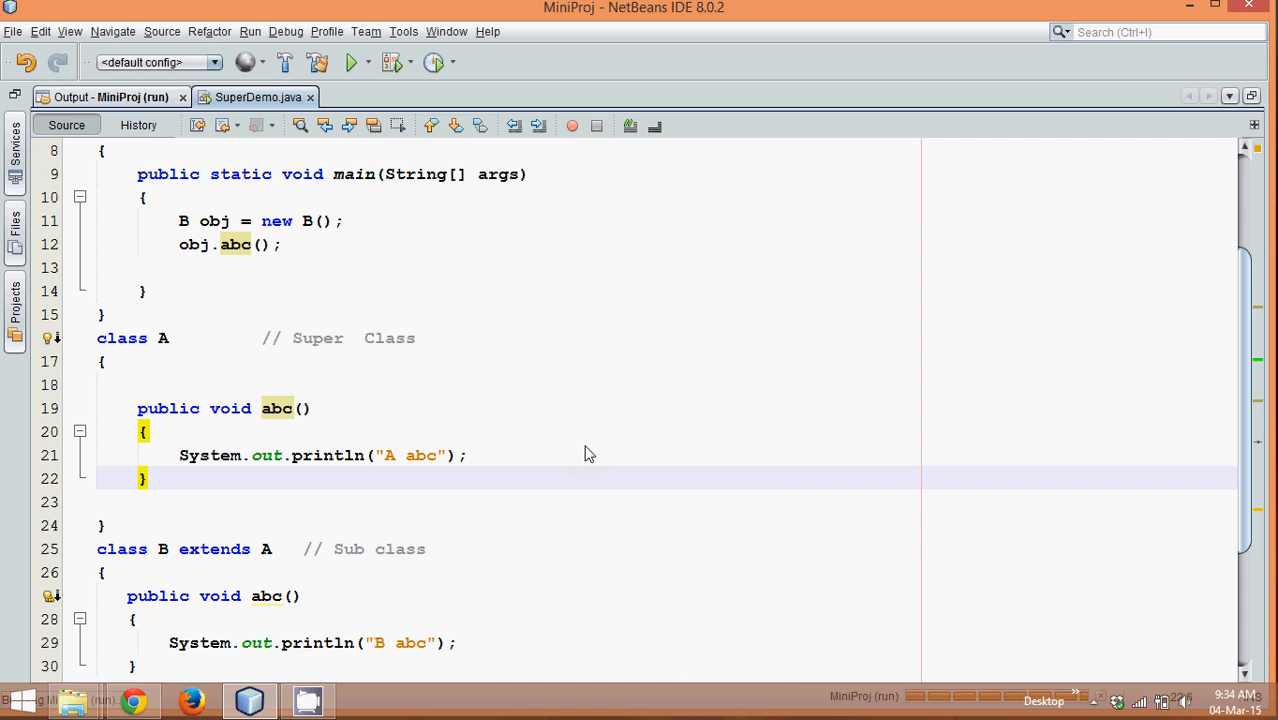
{"action": "left_click", "coordinate": [110, 96]}
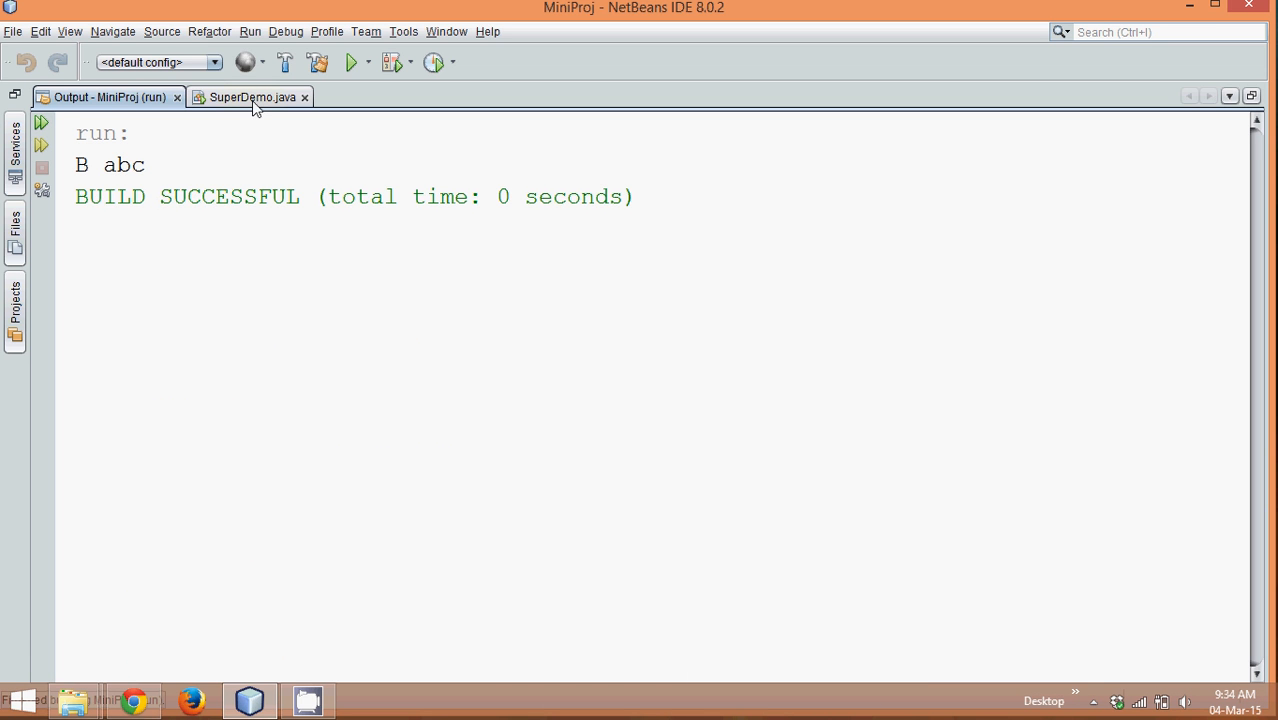
{"action": "left_click", "coordinate": [252, 96]}
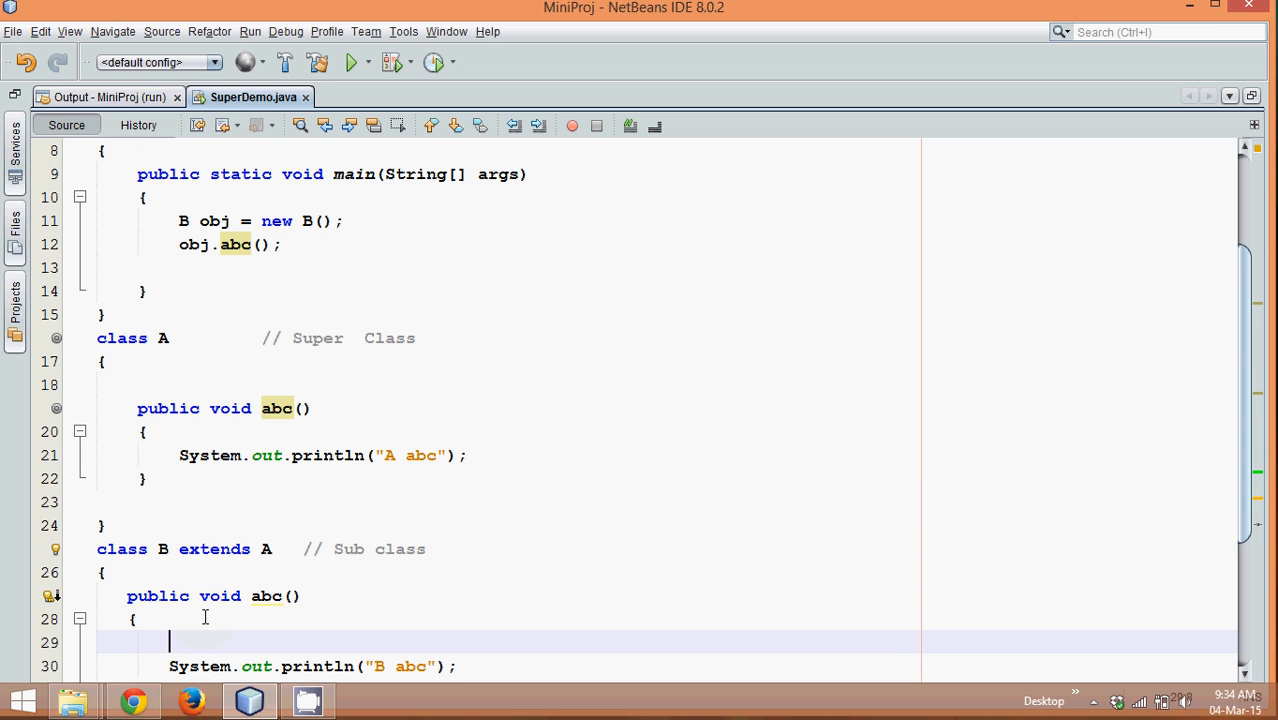
Step: Insert super.abc(); first in B's abc() and run the file, printing "A abc" then "B abc"
{"action": "type", "text": "super"}
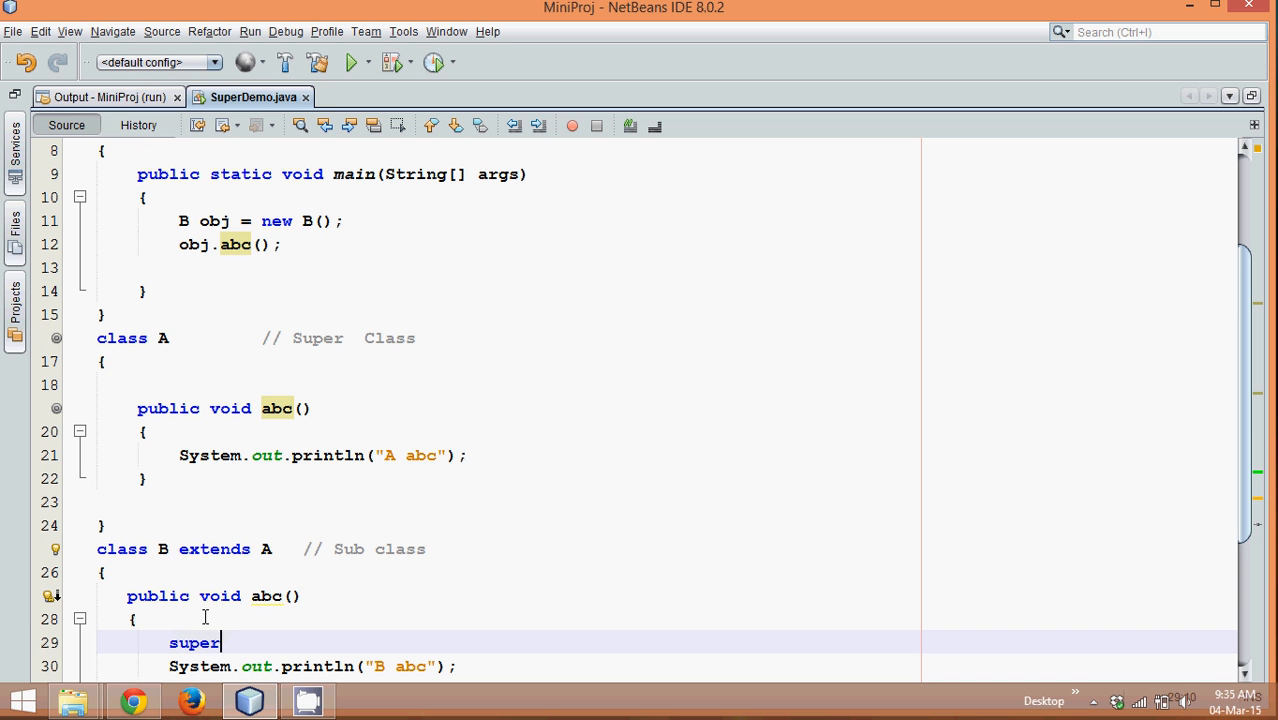
{"action": "type", "text": ".abc();"}
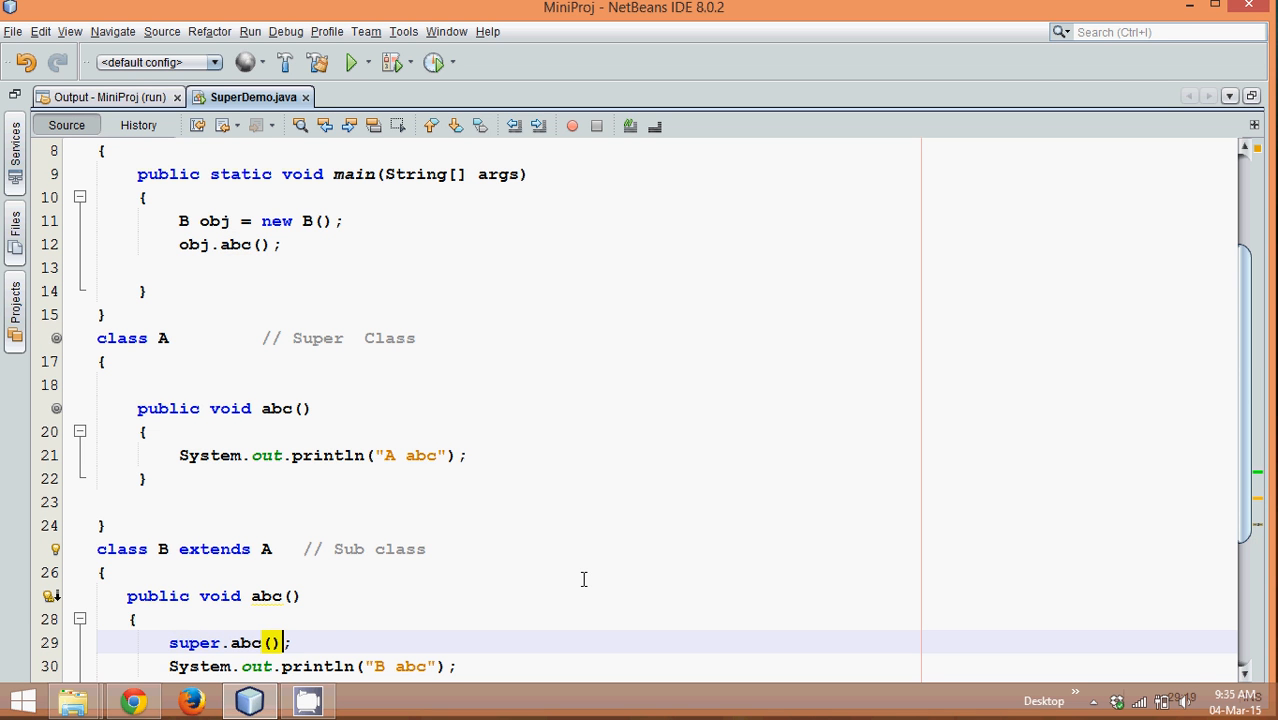
{"action": "right_click", "coordinate": [584, 580]}
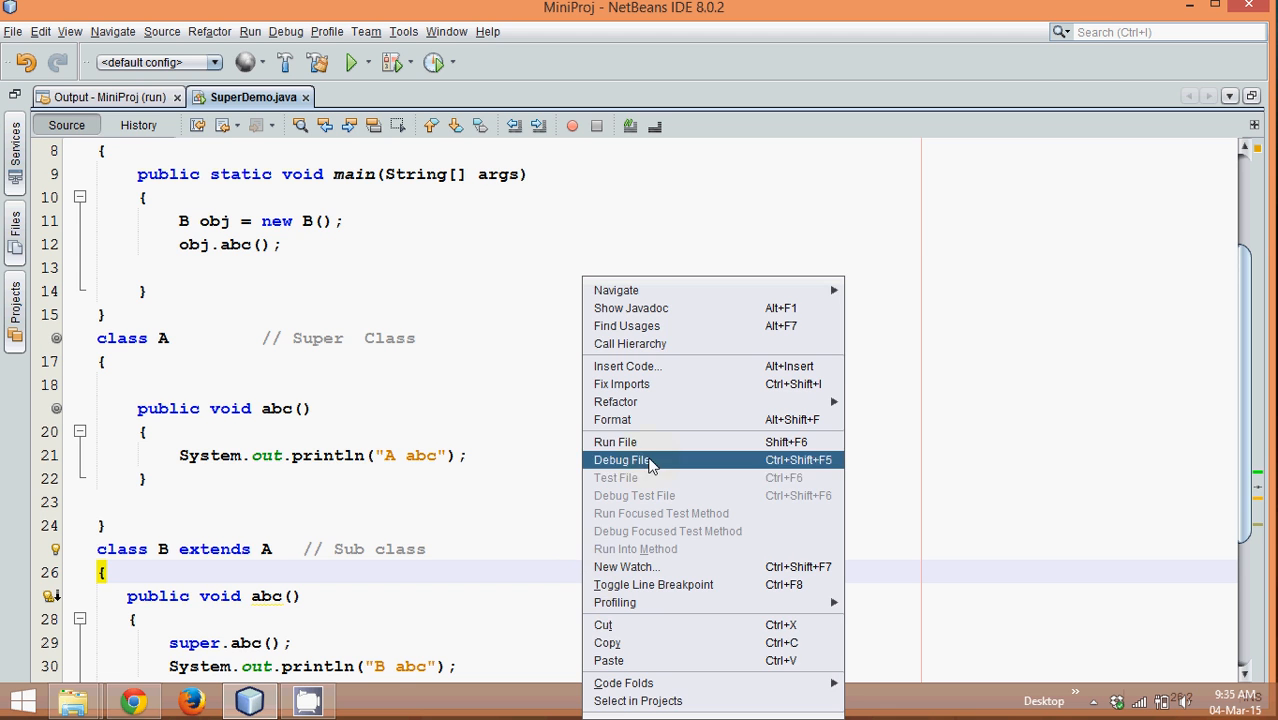
{"action": "left_click", "coordinate": [616, 442]}
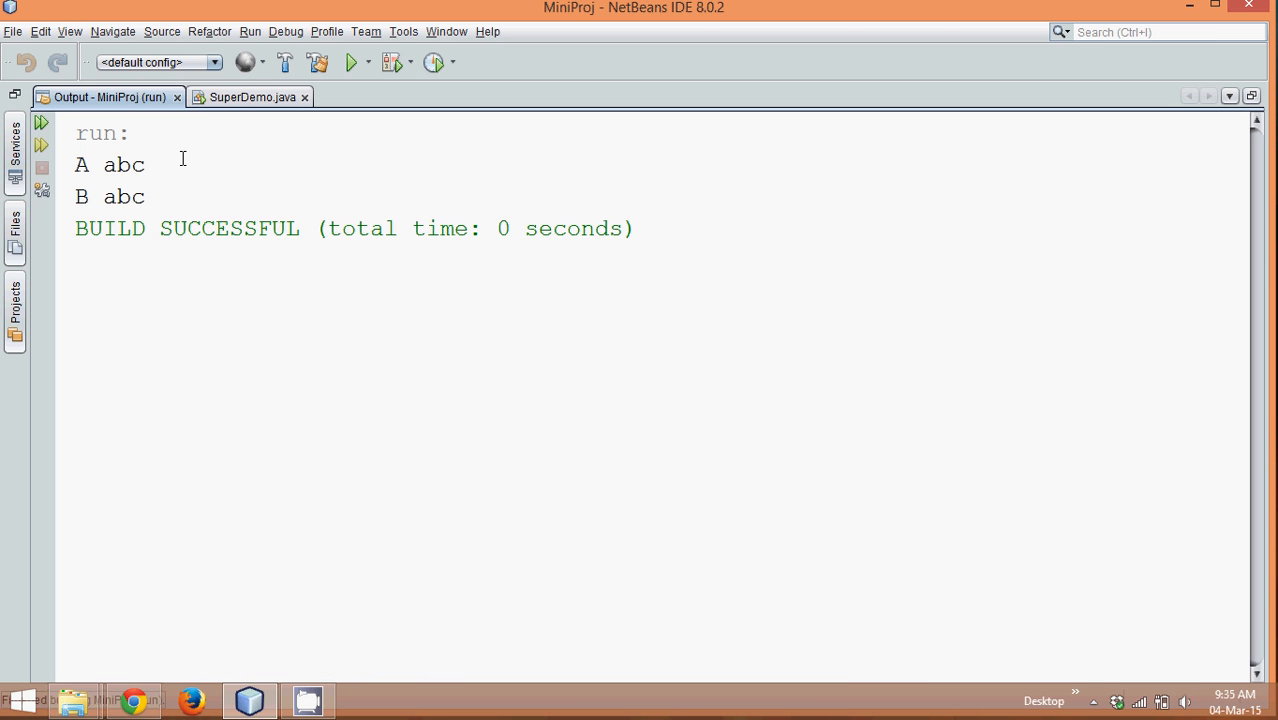
{"action": "double_click", "coordinate": [110, 196]}
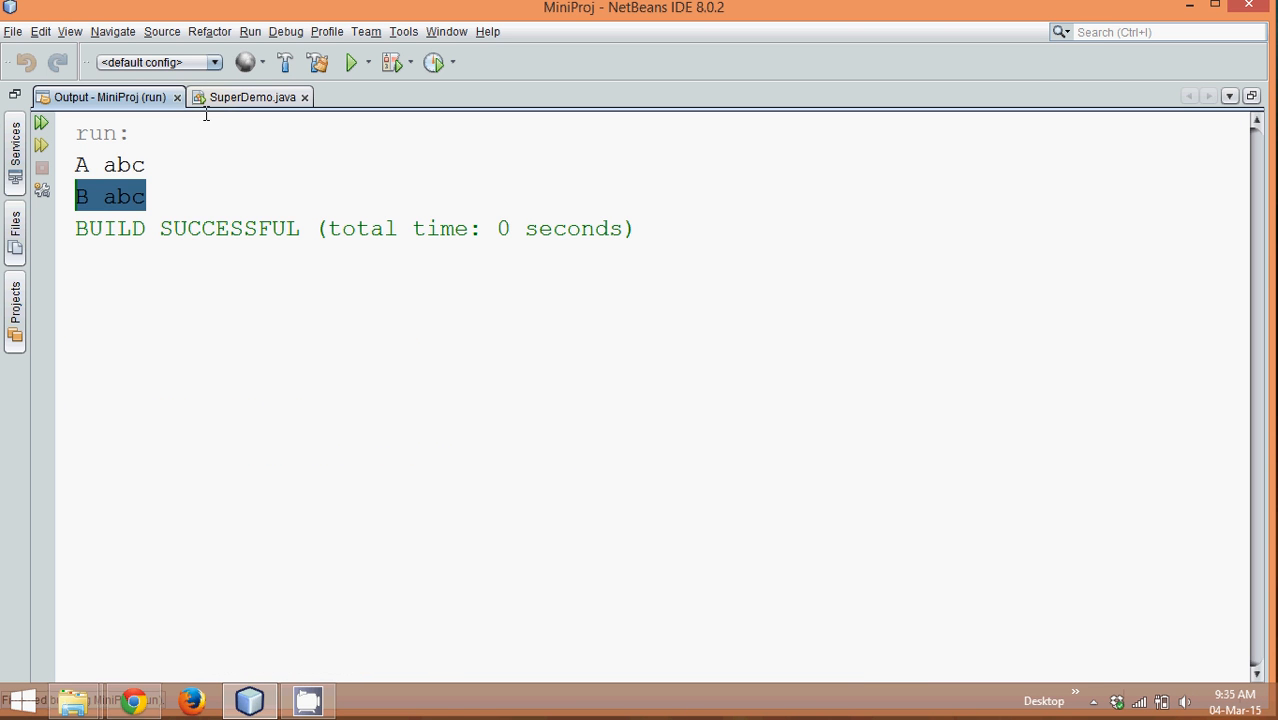
{"action": "left_click", "coordinate": [250, 96]}
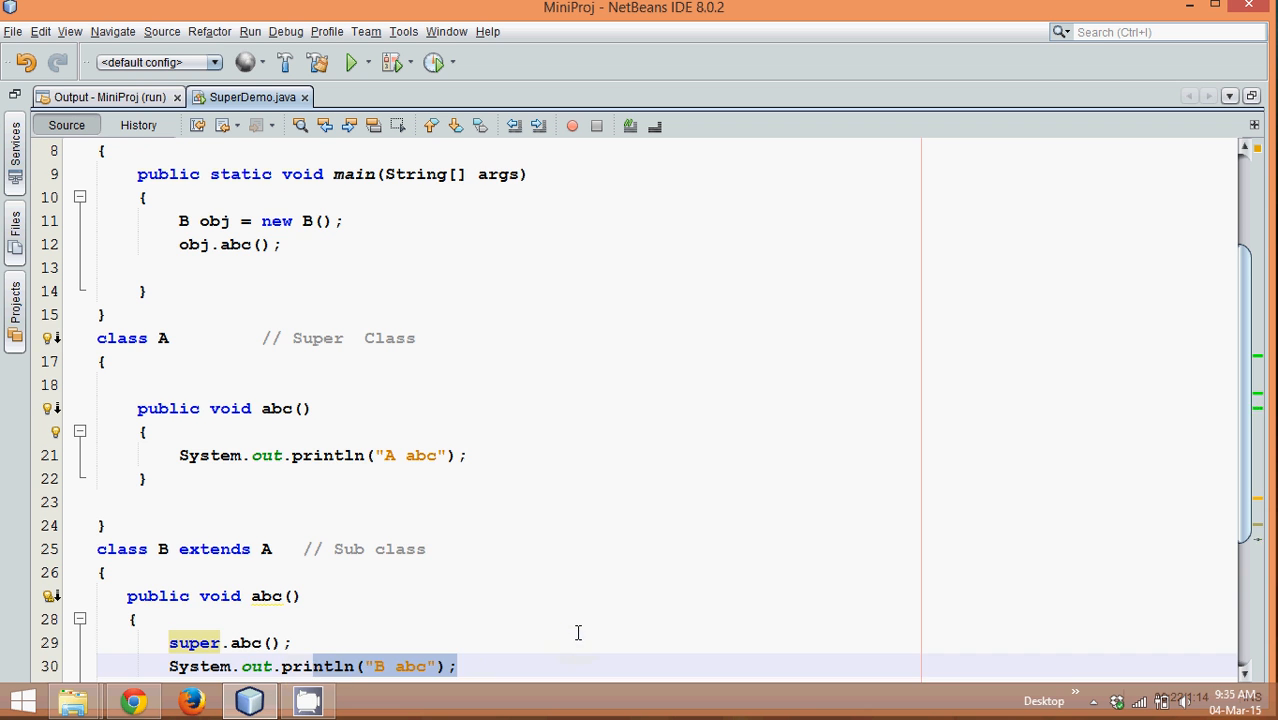
{"action": "scroll", "scroll_direction": "down", "scroll_amount": 3}
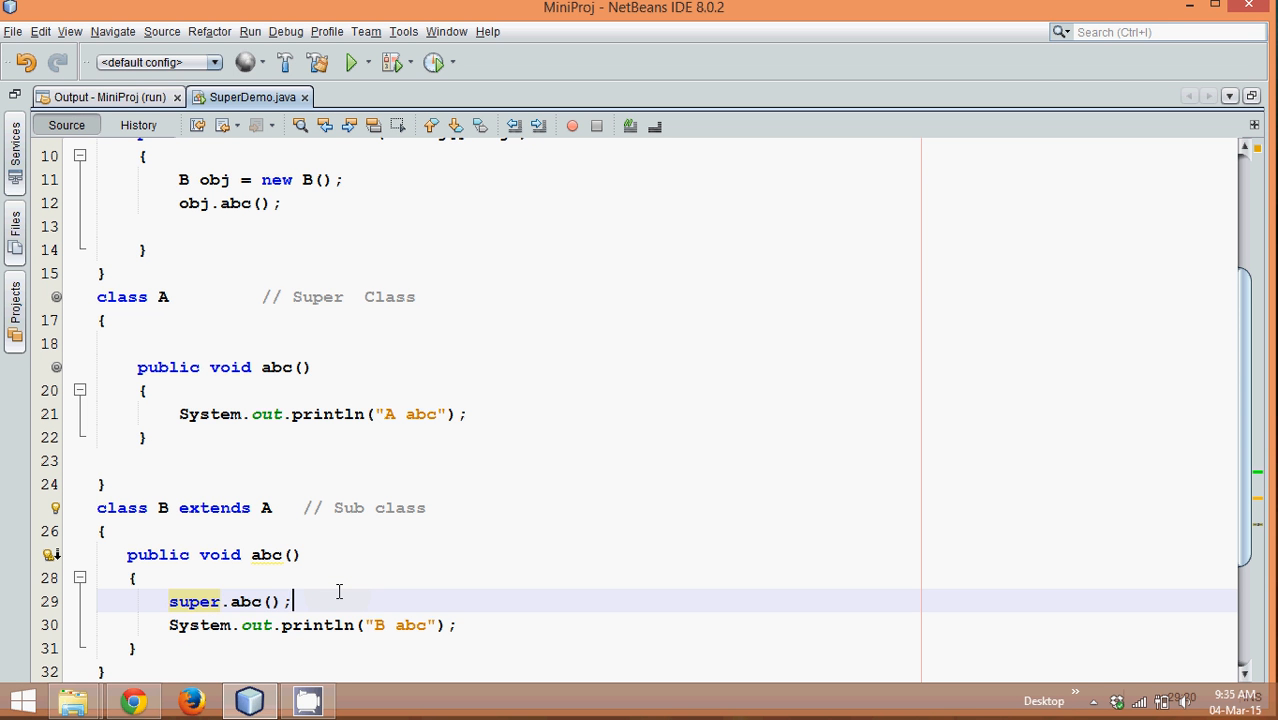
{"action": "mouse_move", "coordinate": [452, 522]}
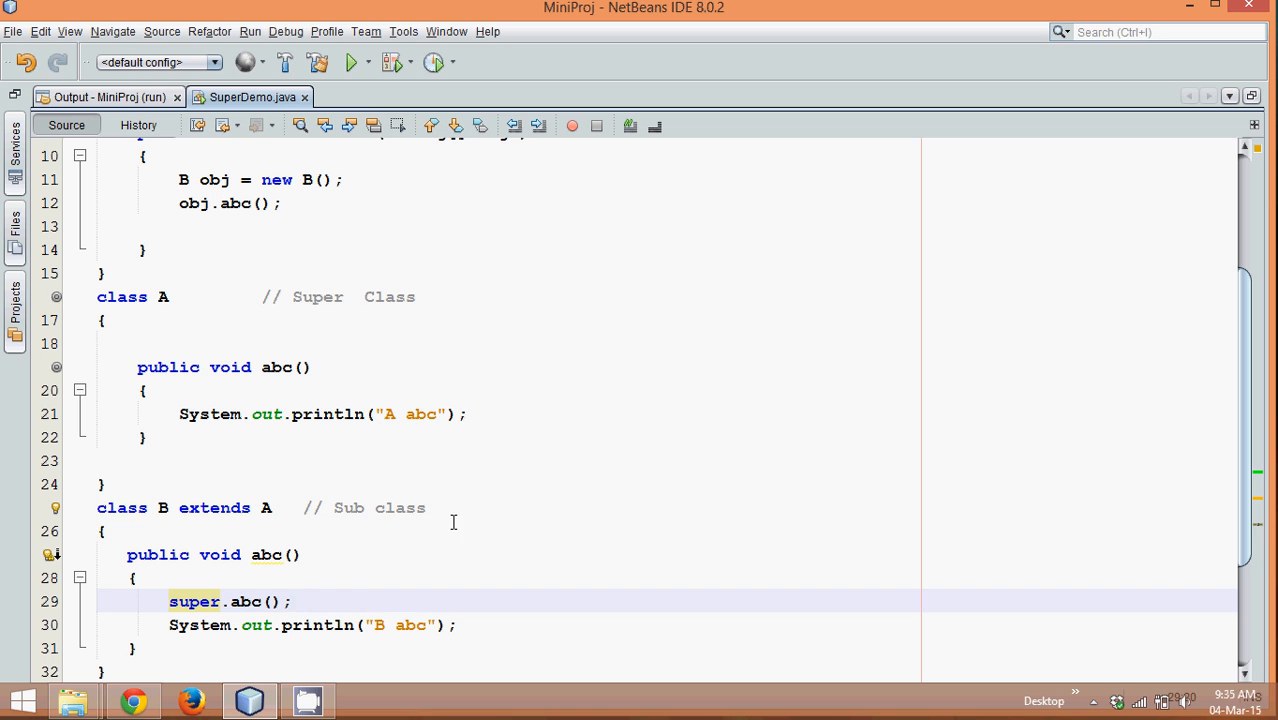
{"action": "left_click", "coordinate": [470, 532]}
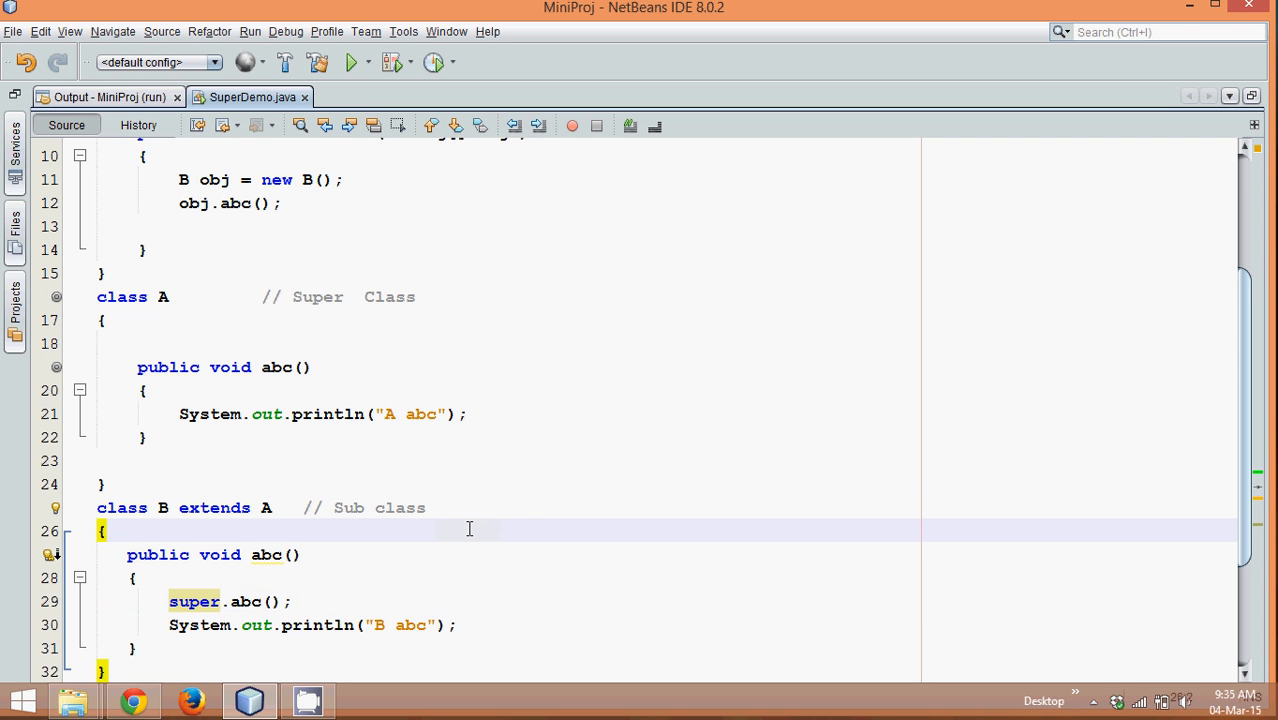